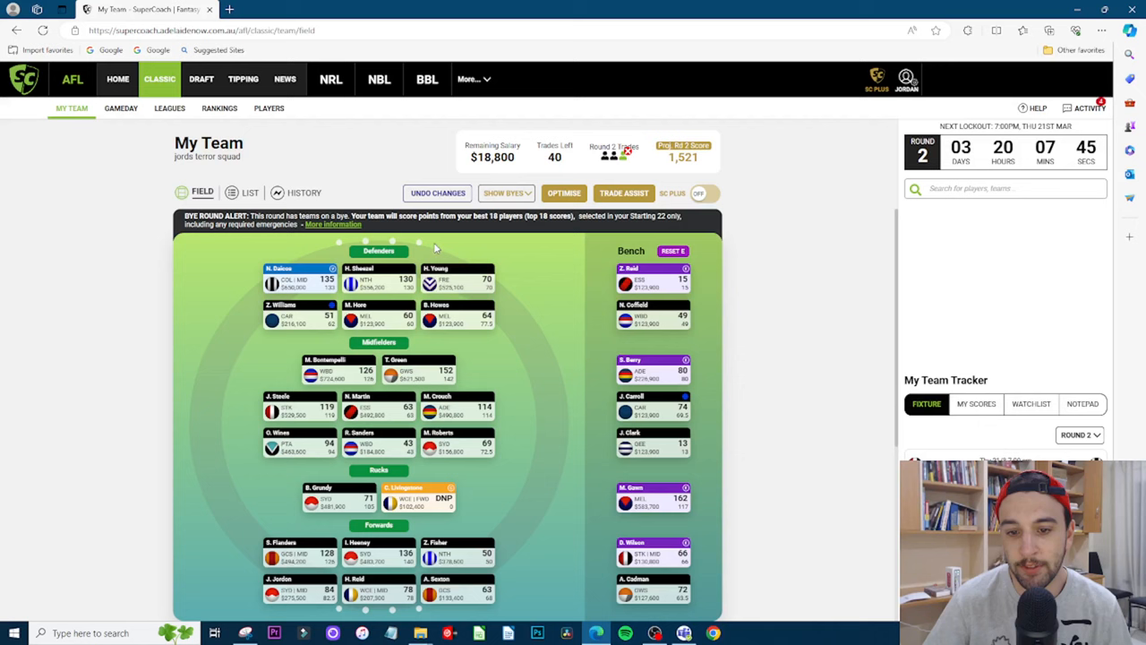
Swap Gawn into the starting rucks and move Livingstone to the bench
click(1103, 29)
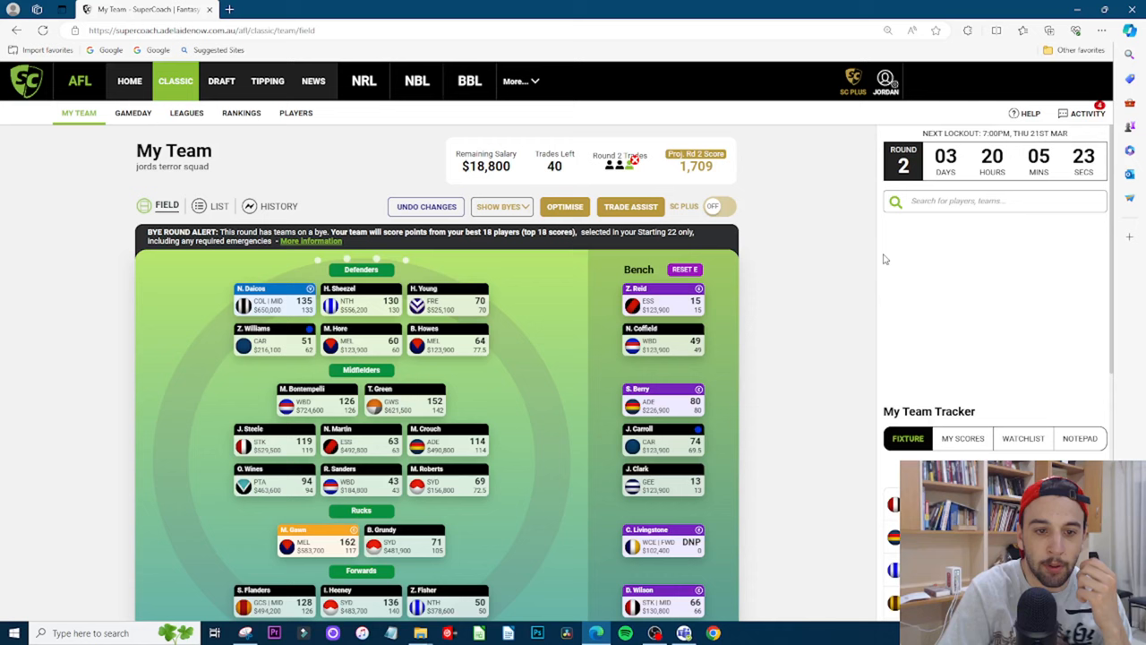
scroll(down, 3)
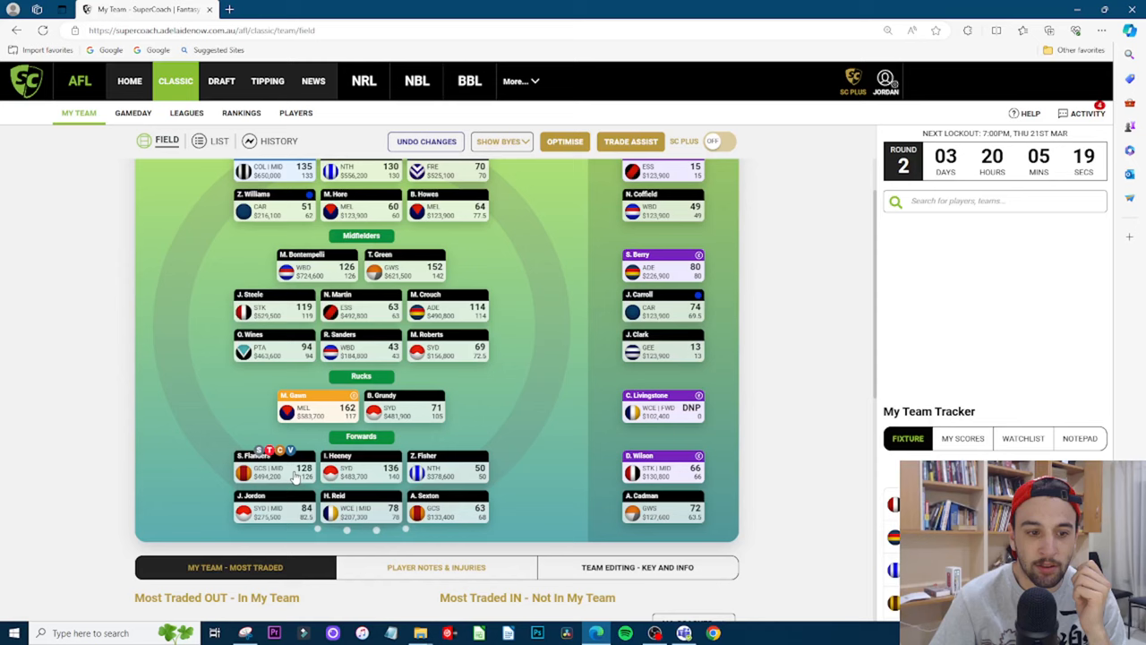
scroll(up, 3)
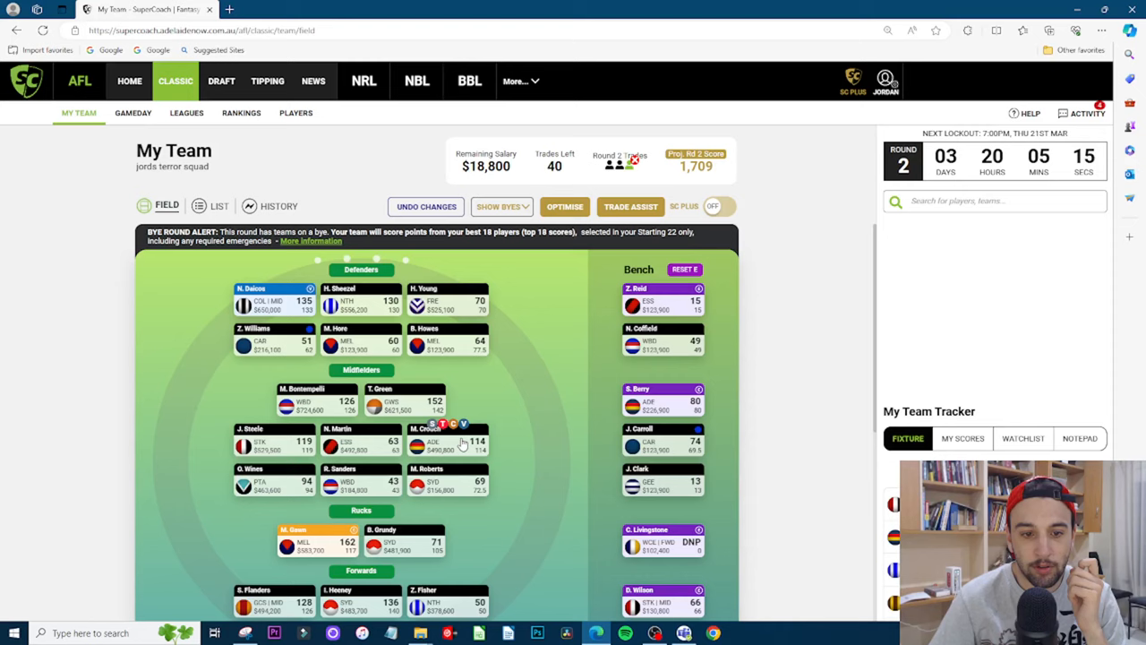
mouse_move(551, 312)
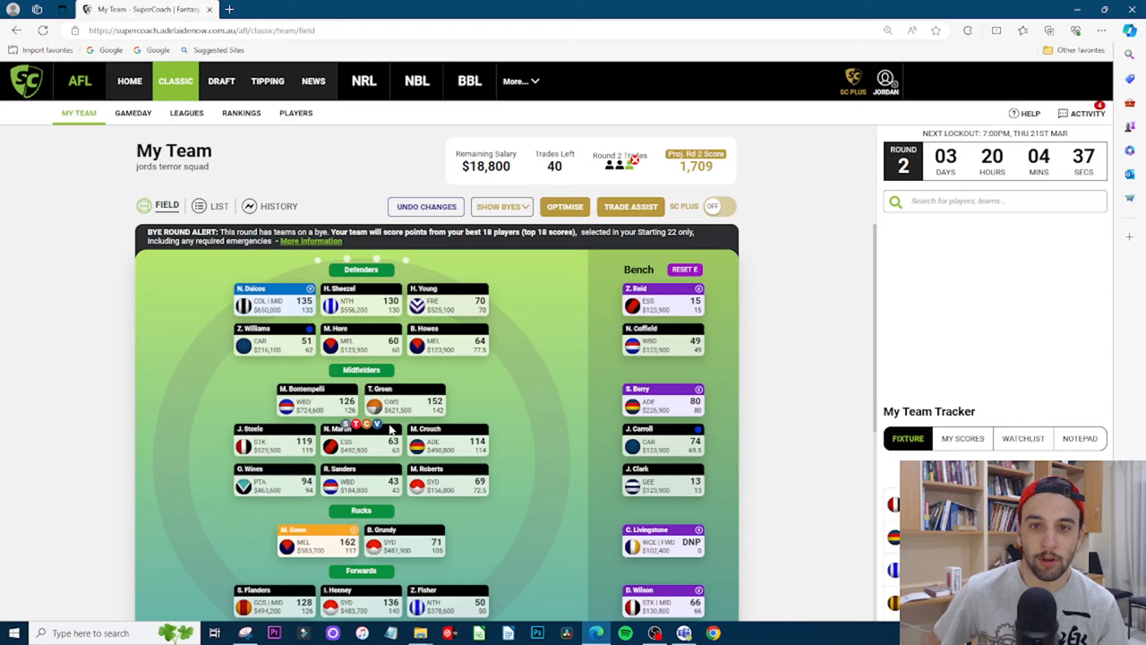
mouse_move(297, 347)
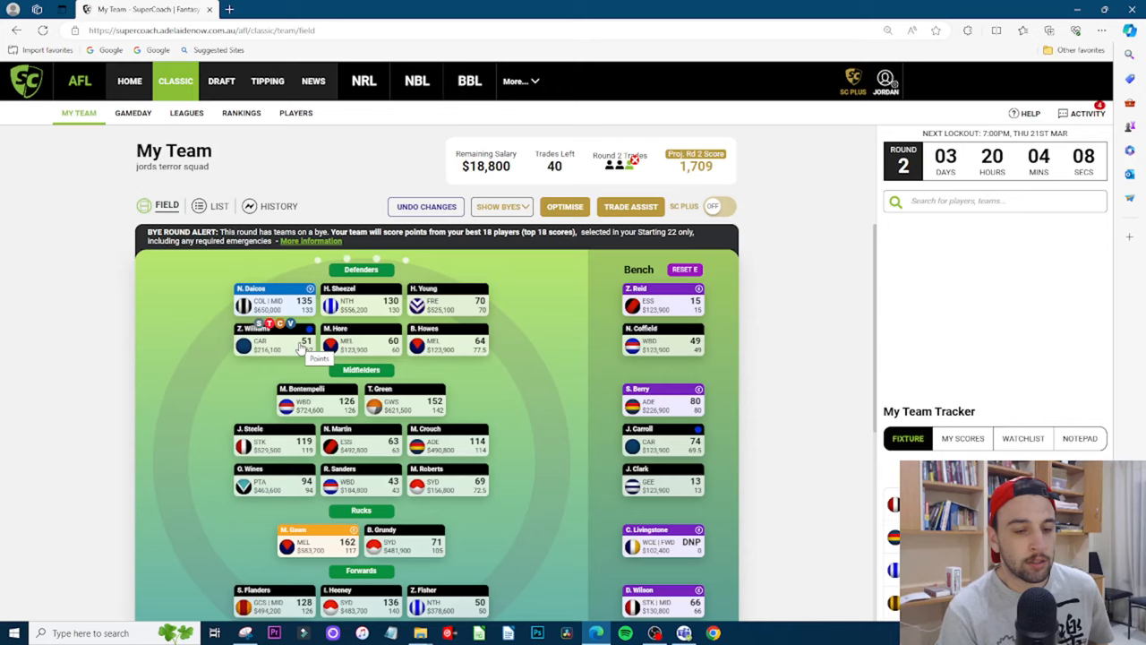
click(723, 206)
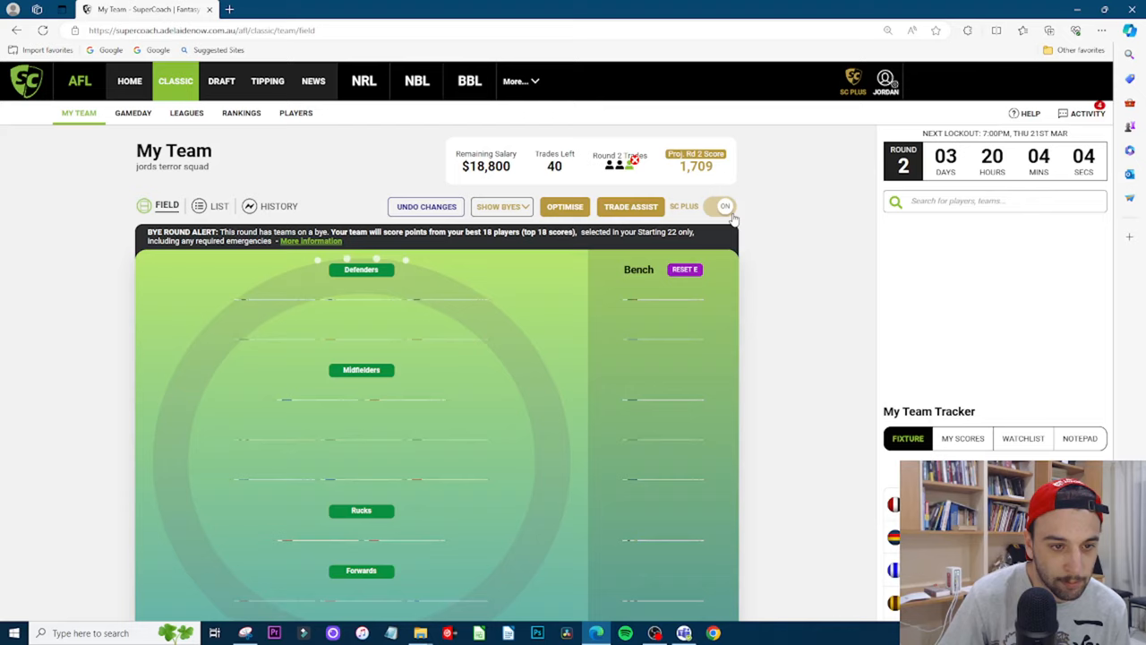
click(720, 205)
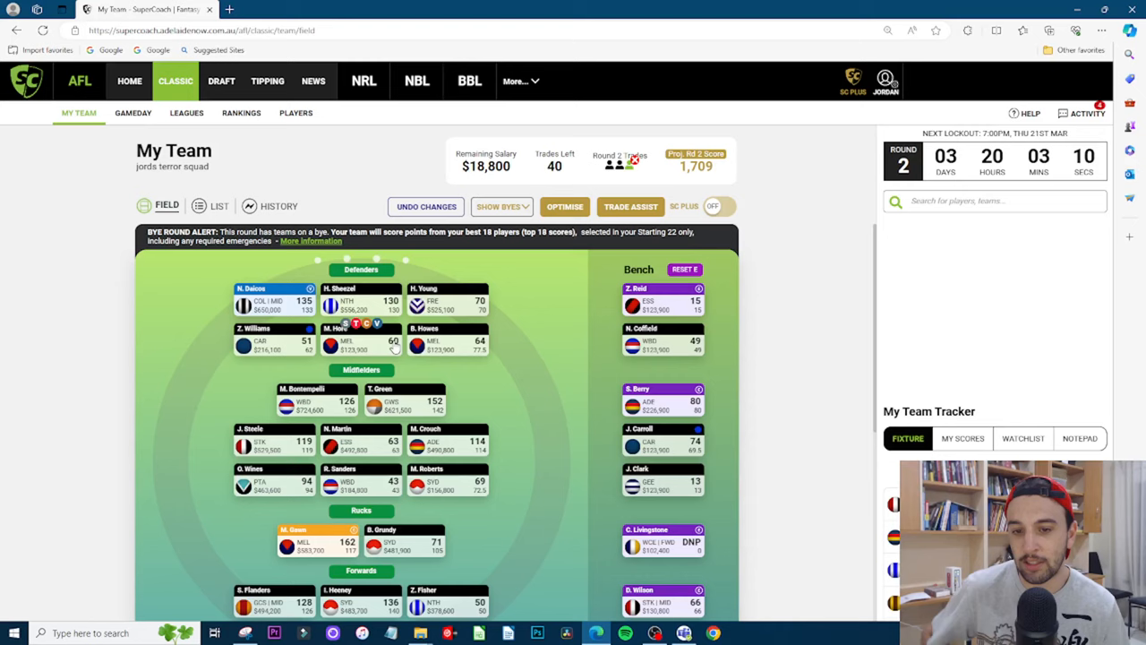
mouse_move(411, 348)
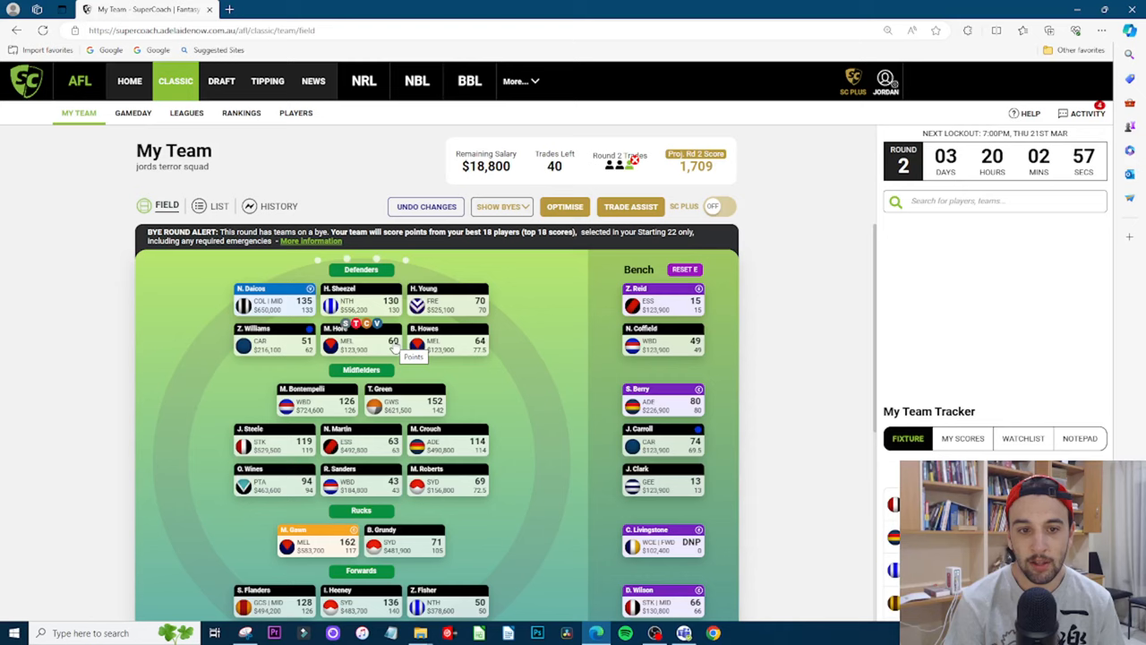
mouse_move(559, 362)
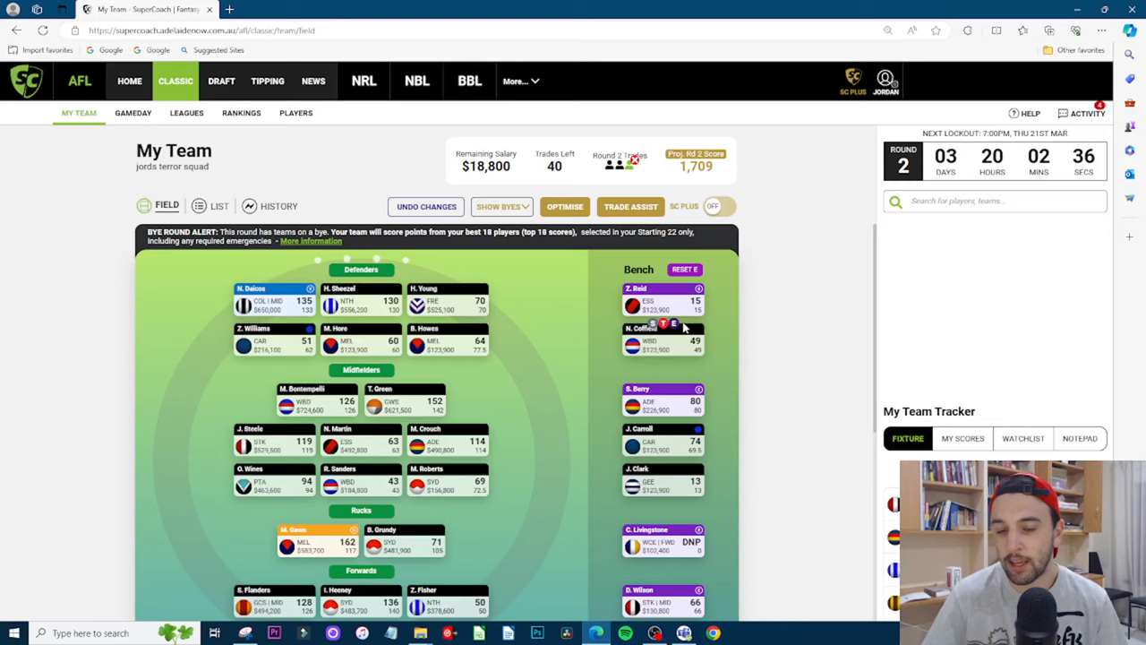
mouse_move(541, 349)
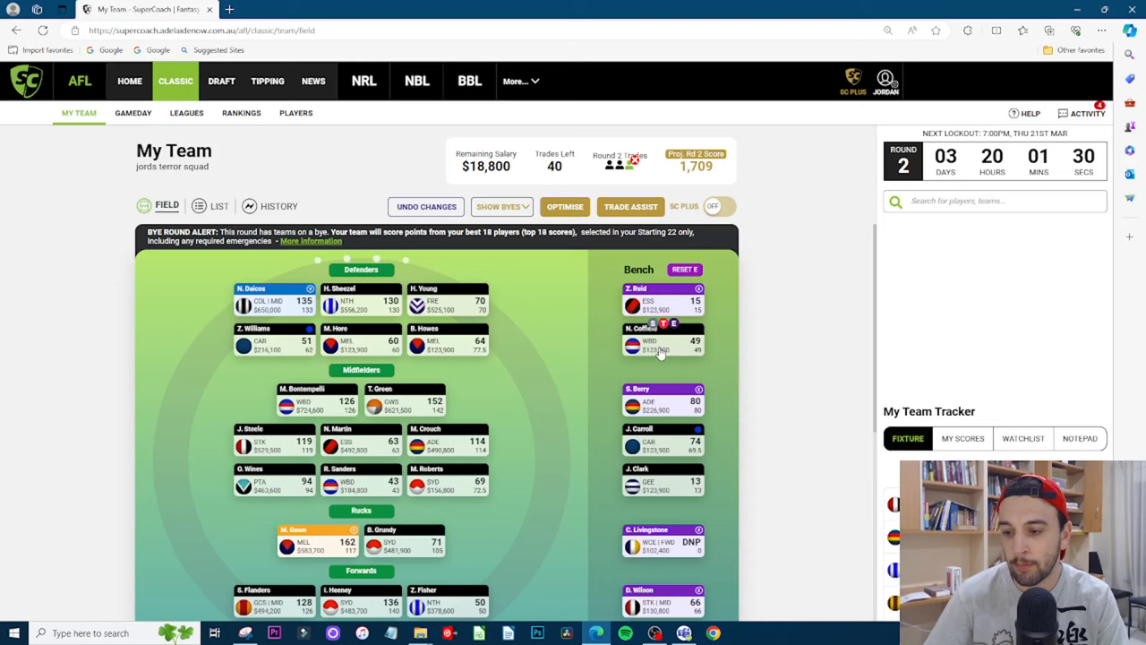
mouse_move(681, 351)
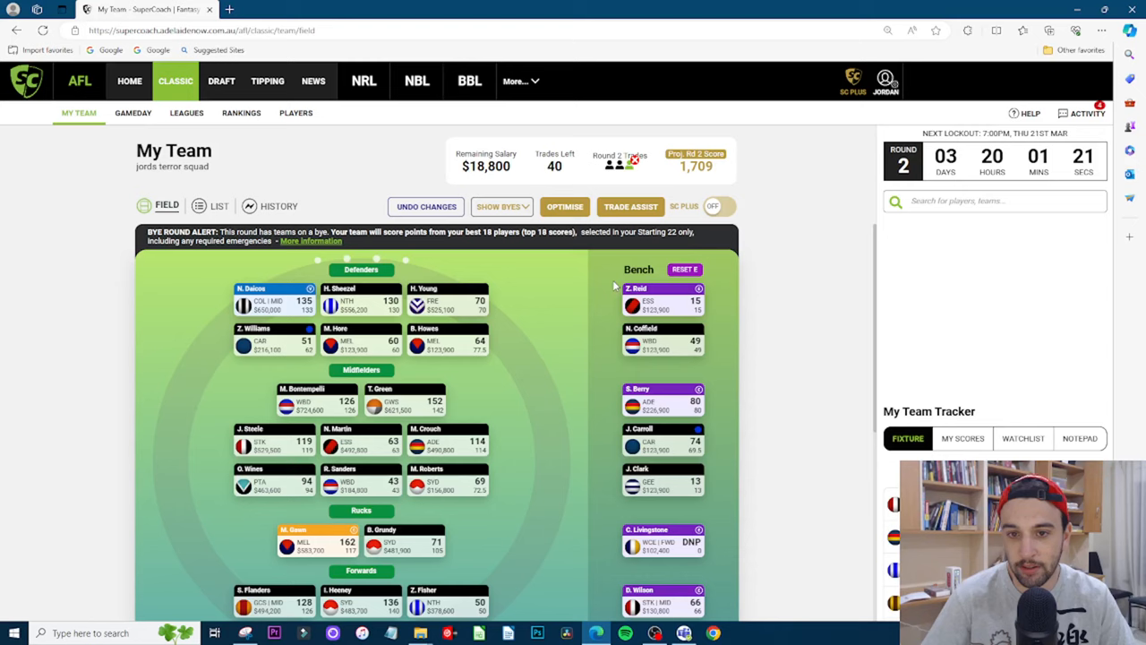
mouse_move(594, 427)
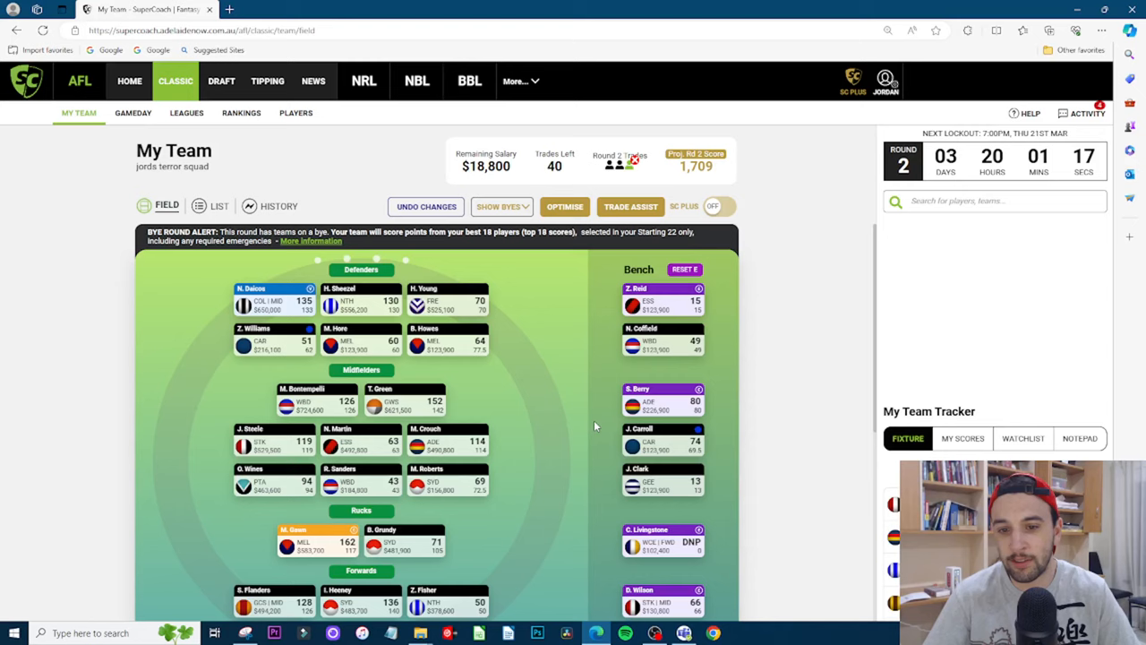
mouse_move(607, 383)
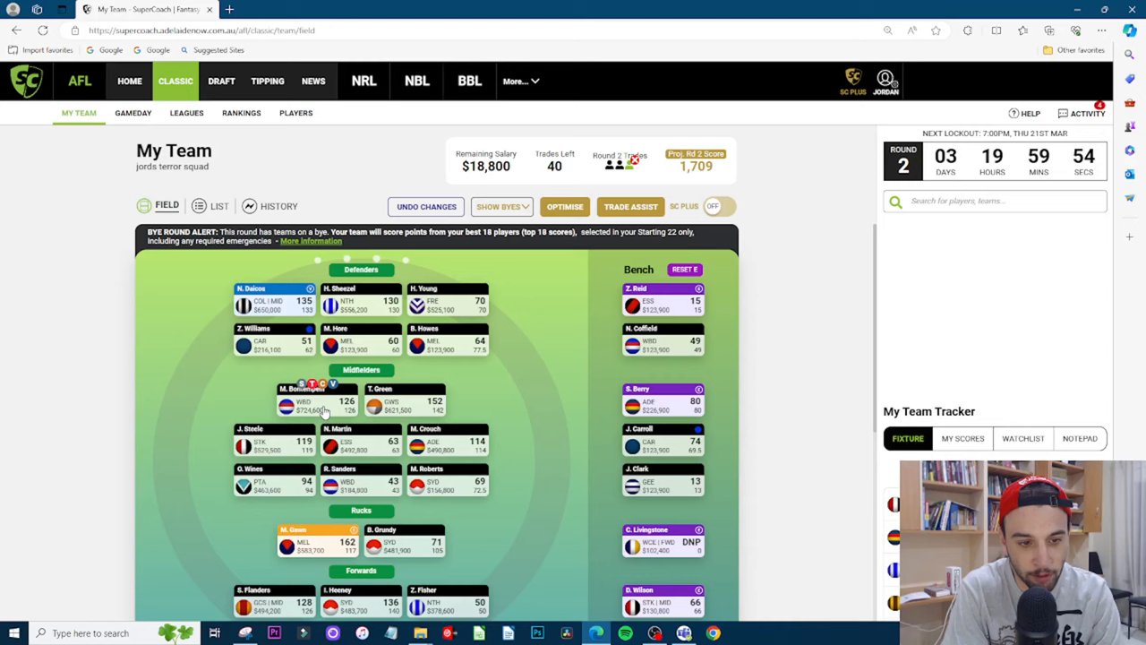
mouse_move(551, 355)
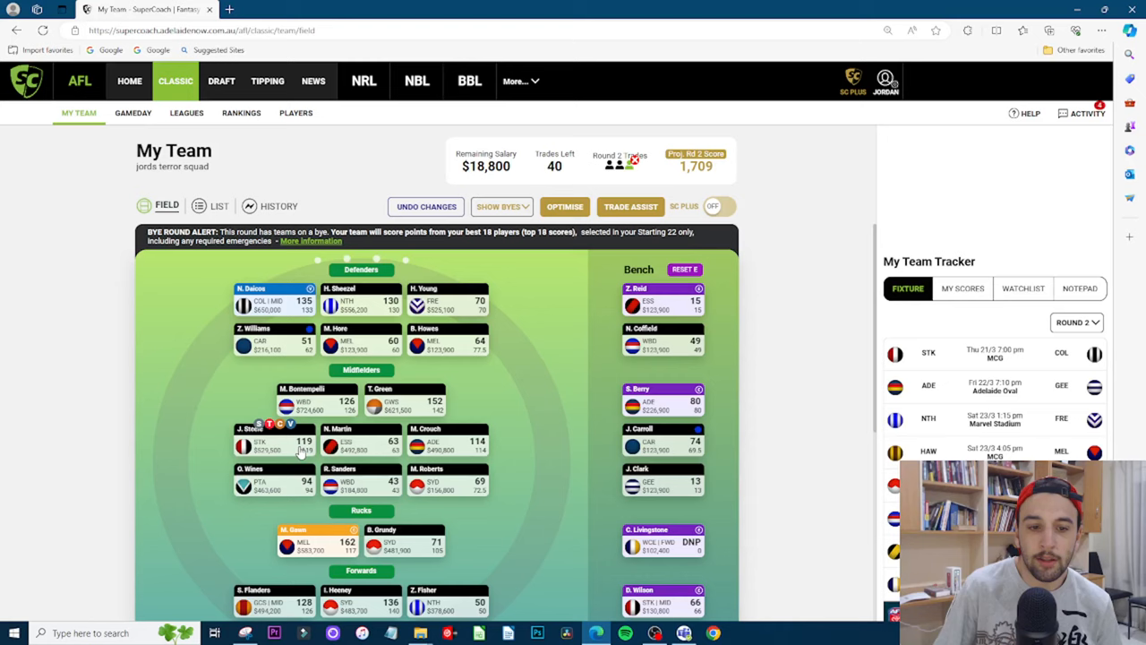
mouse_move(728, 494)
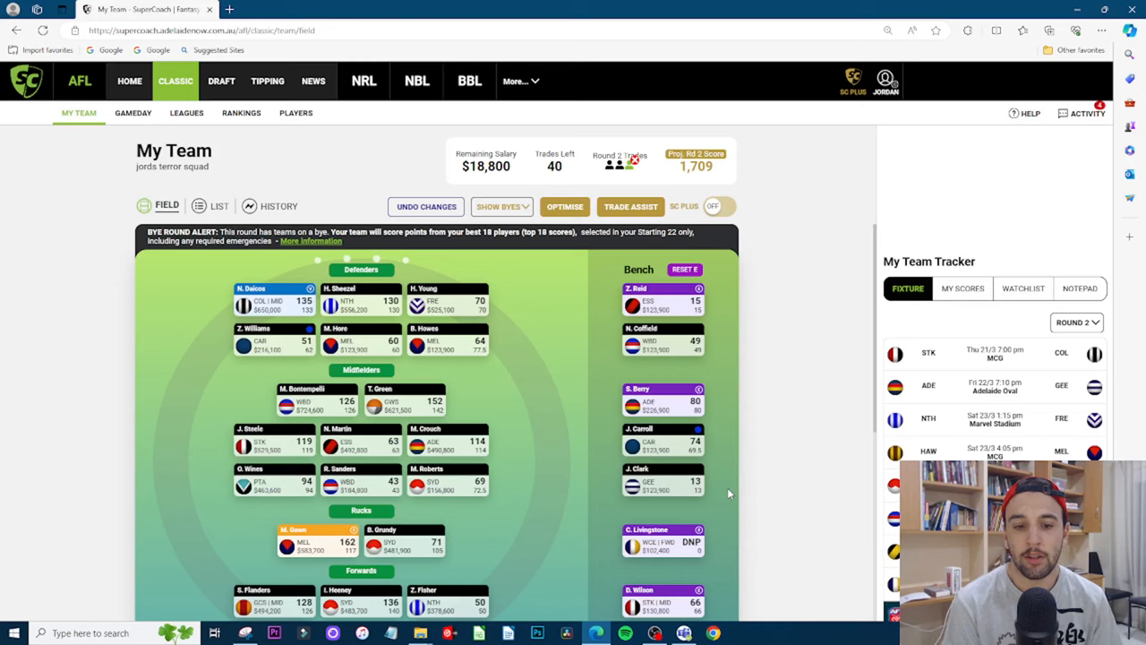
click(713, 206)
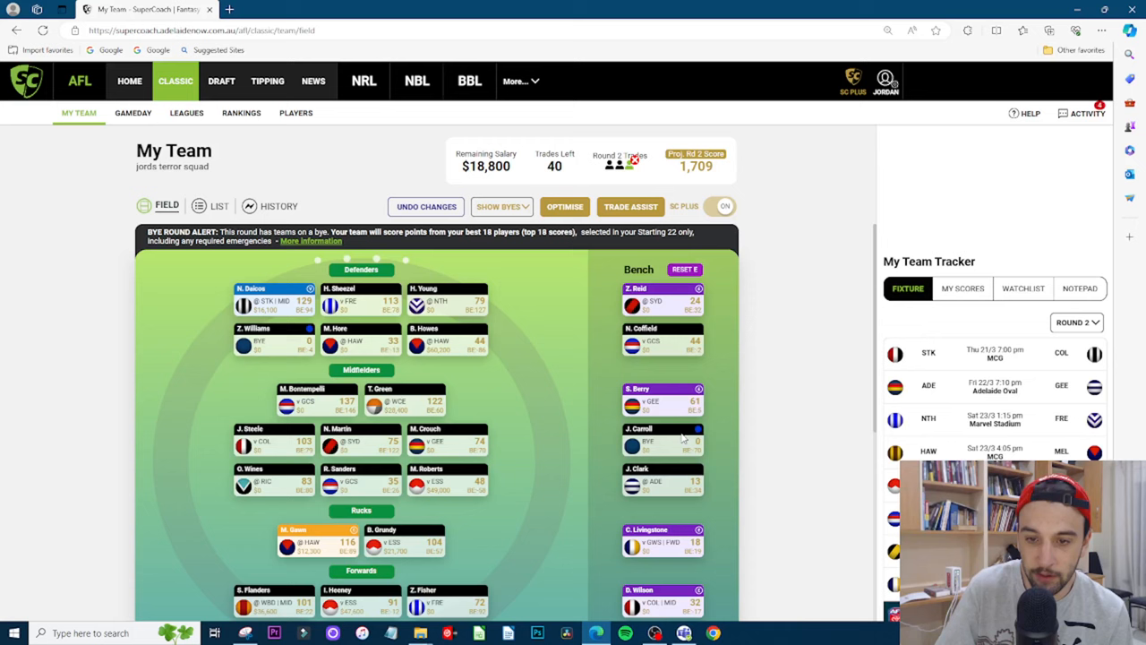
click(720, 206)
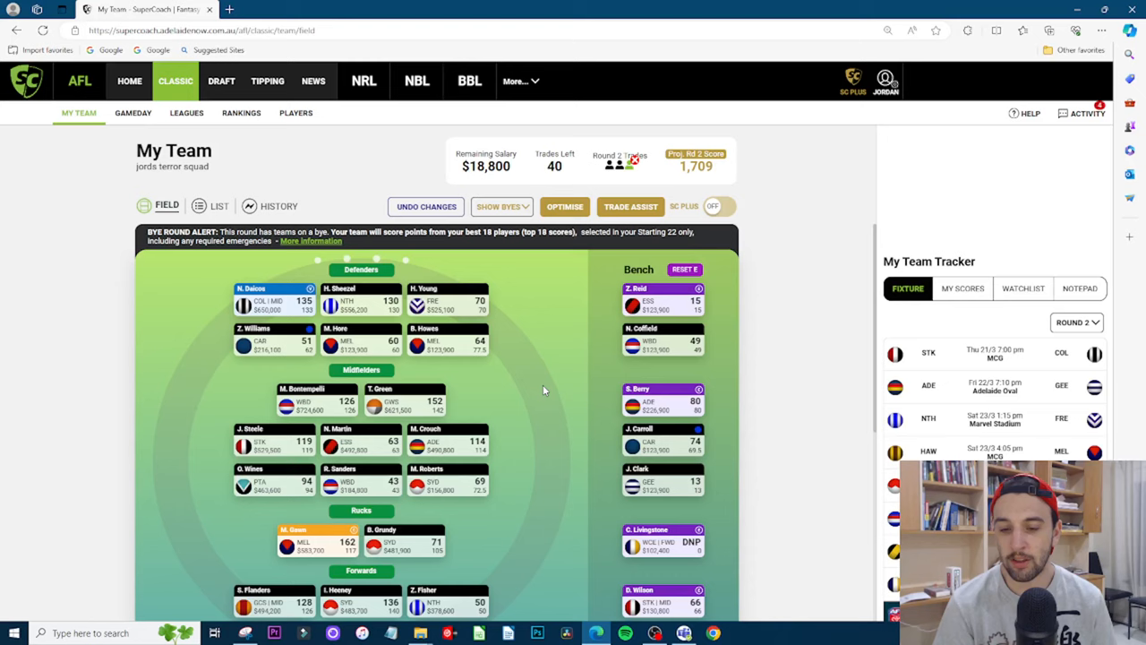
mouse_move(510, 525)
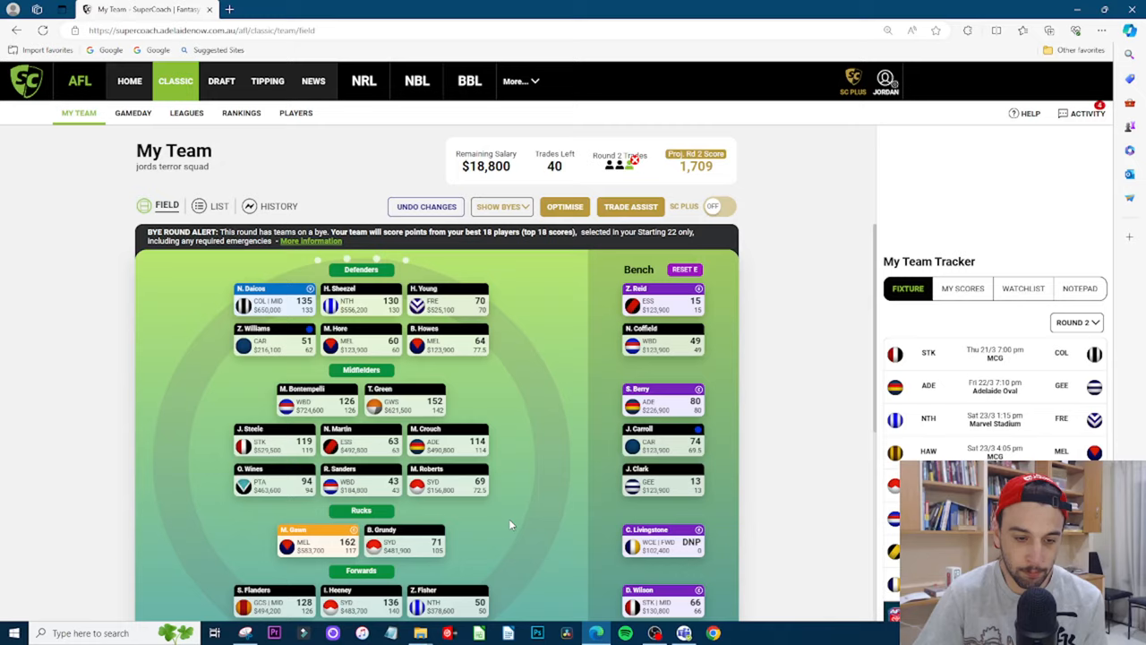
scroll(down, 3)
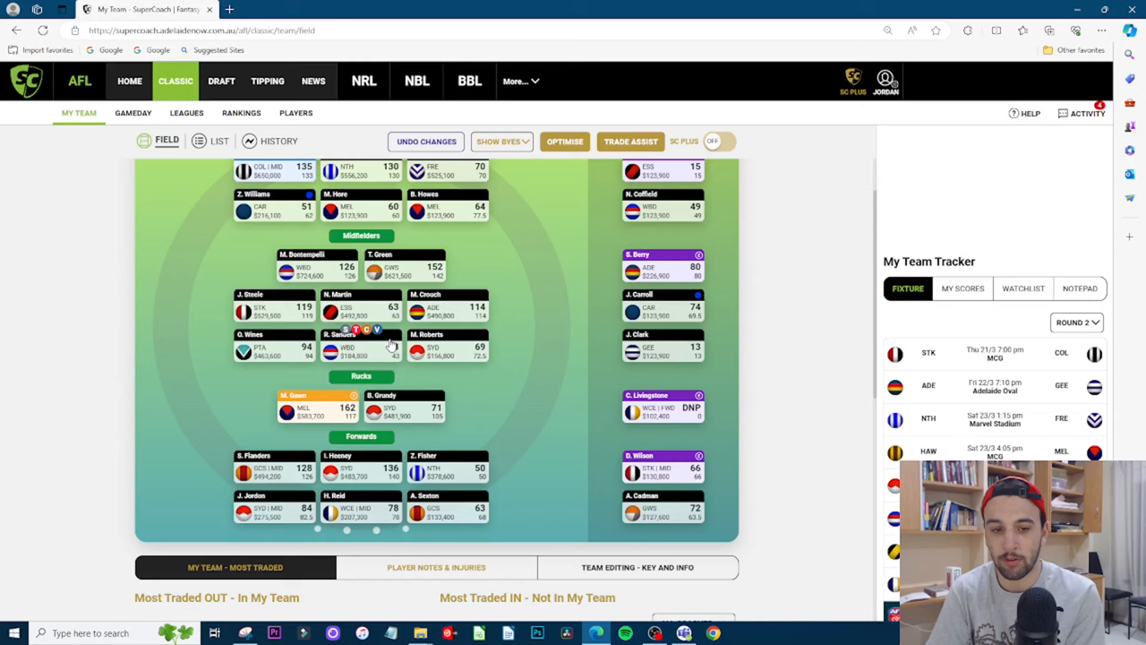
mouse_move(516, 411)
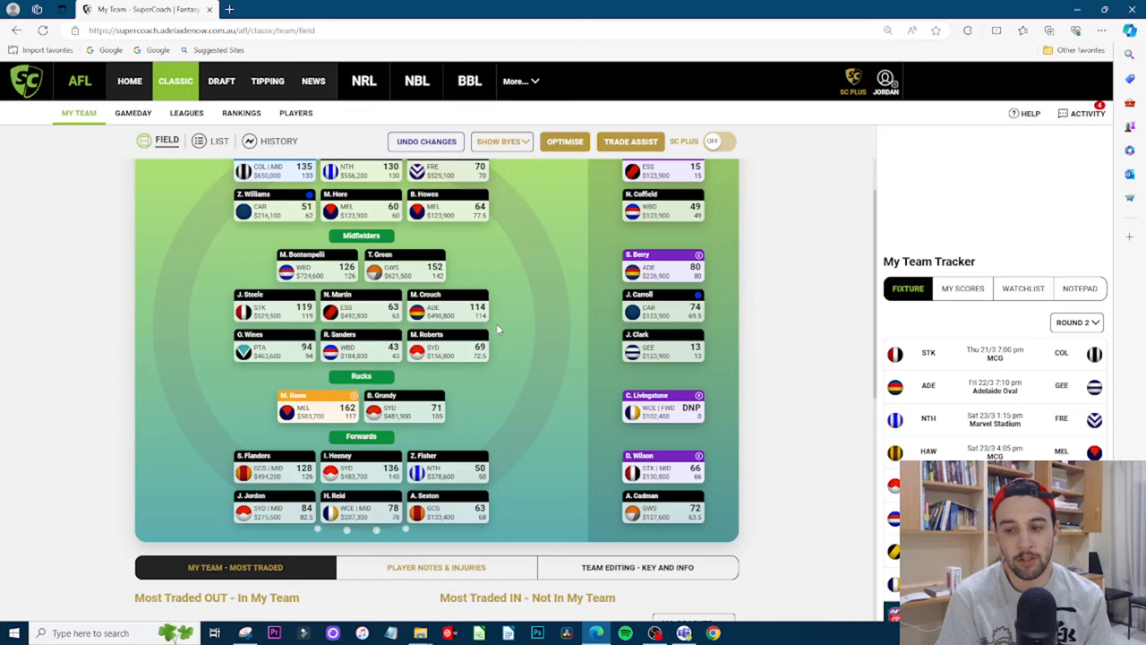
mouse_move(504, 323)
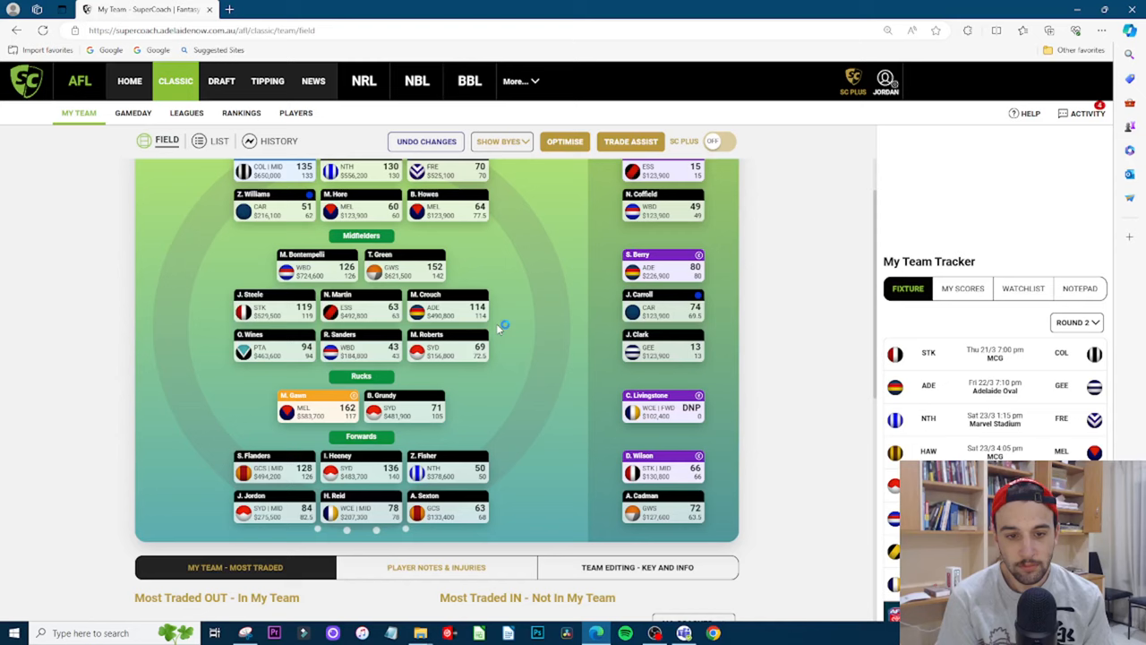
mouse_move(498, 329)
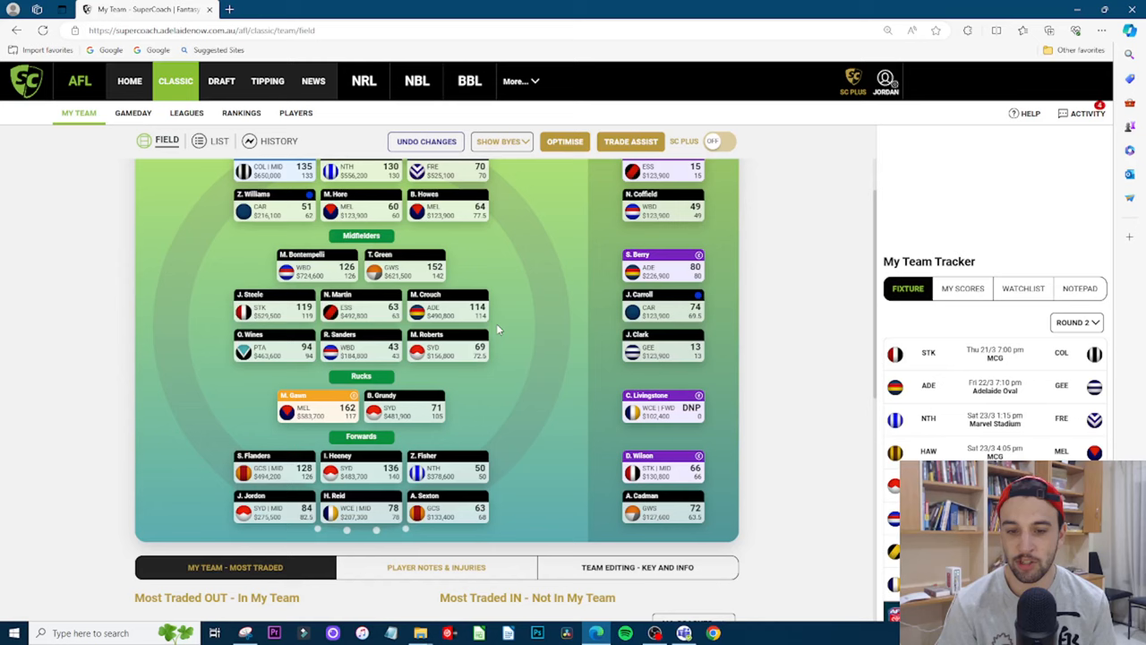
scroll(up, 3)
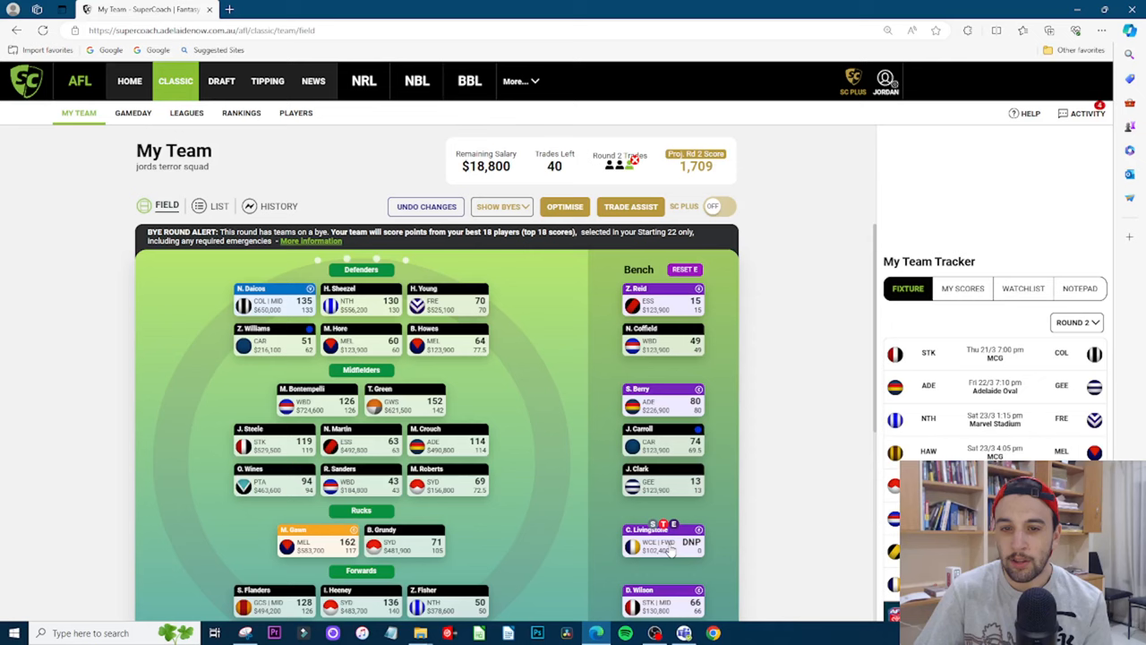
scroll(down, 3)
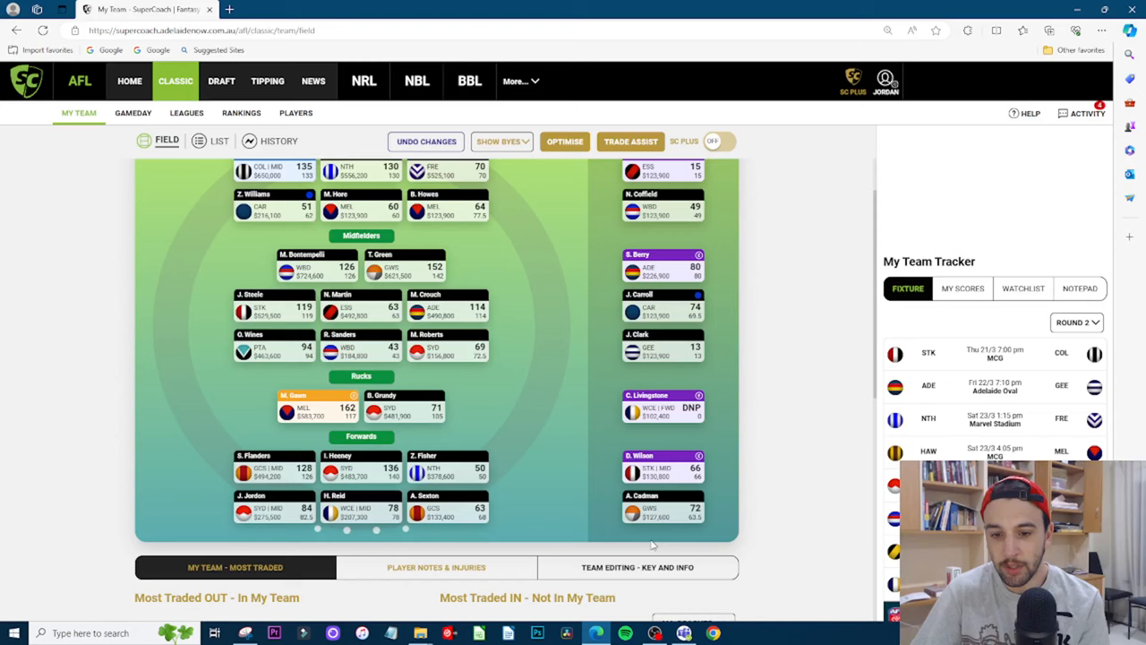
mouse_move(645, 448)
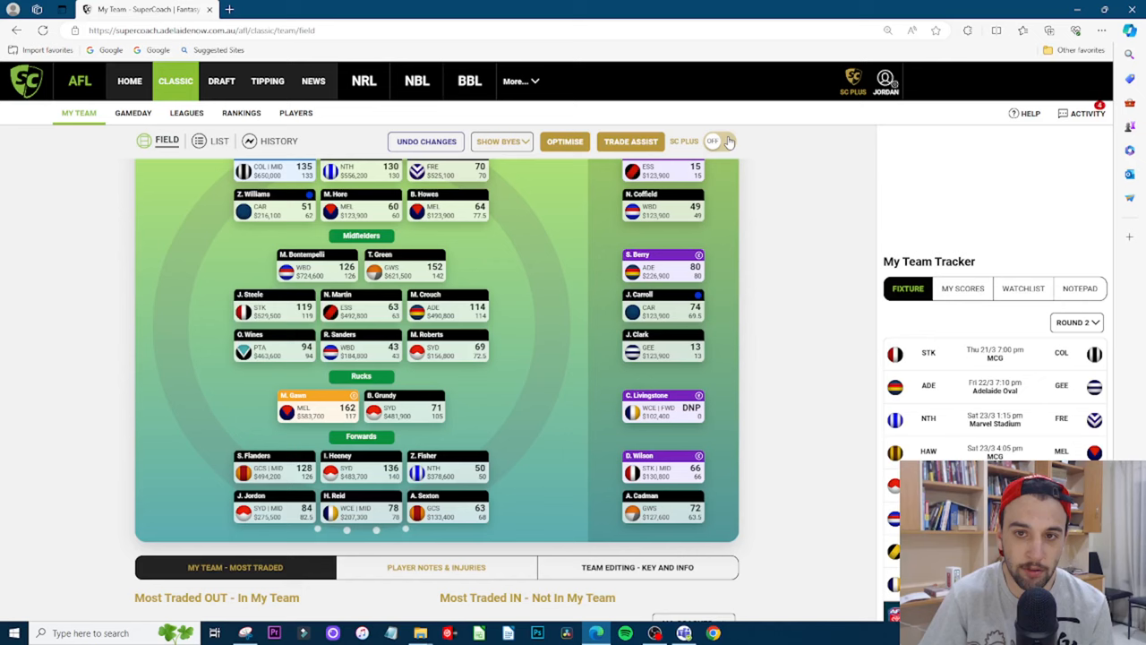
Turn on SC Plus tile details and check Isaac Heeney's and Zac Fisher's profiles
click(715, 140)
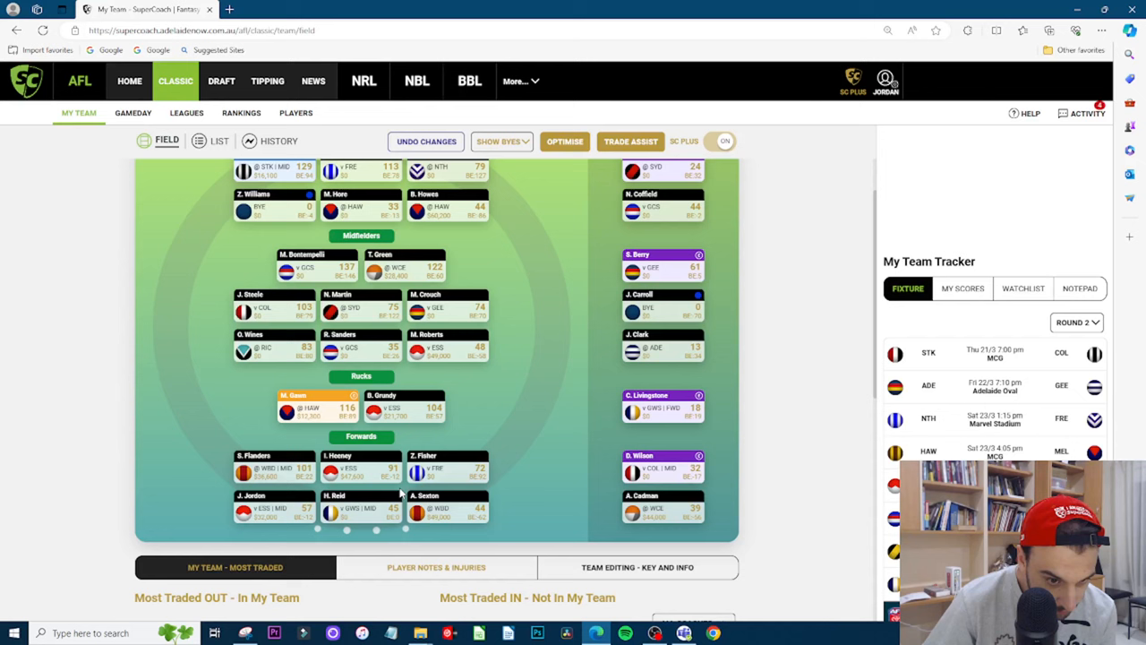
click(333, 469)
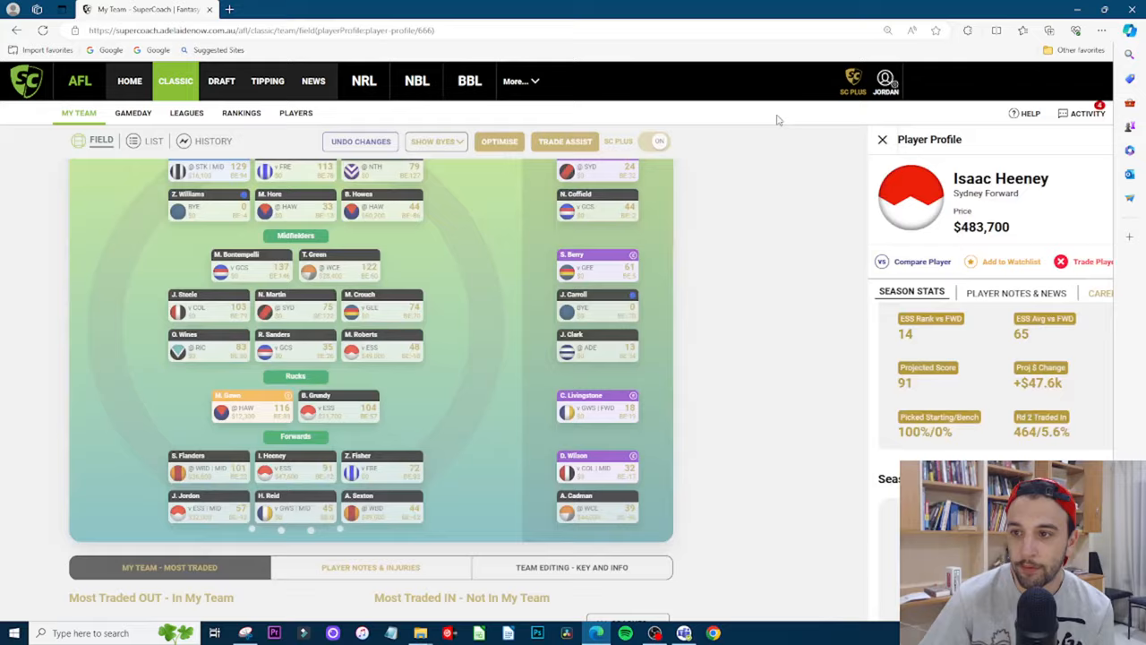
click(881, 139)
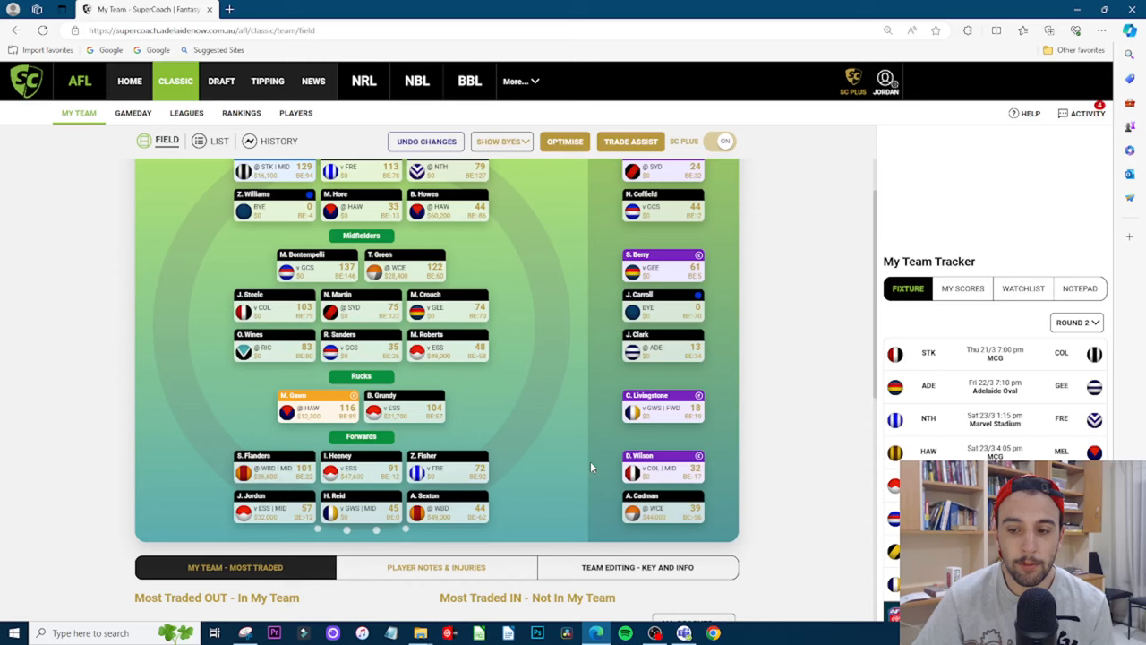
click(720, 140)
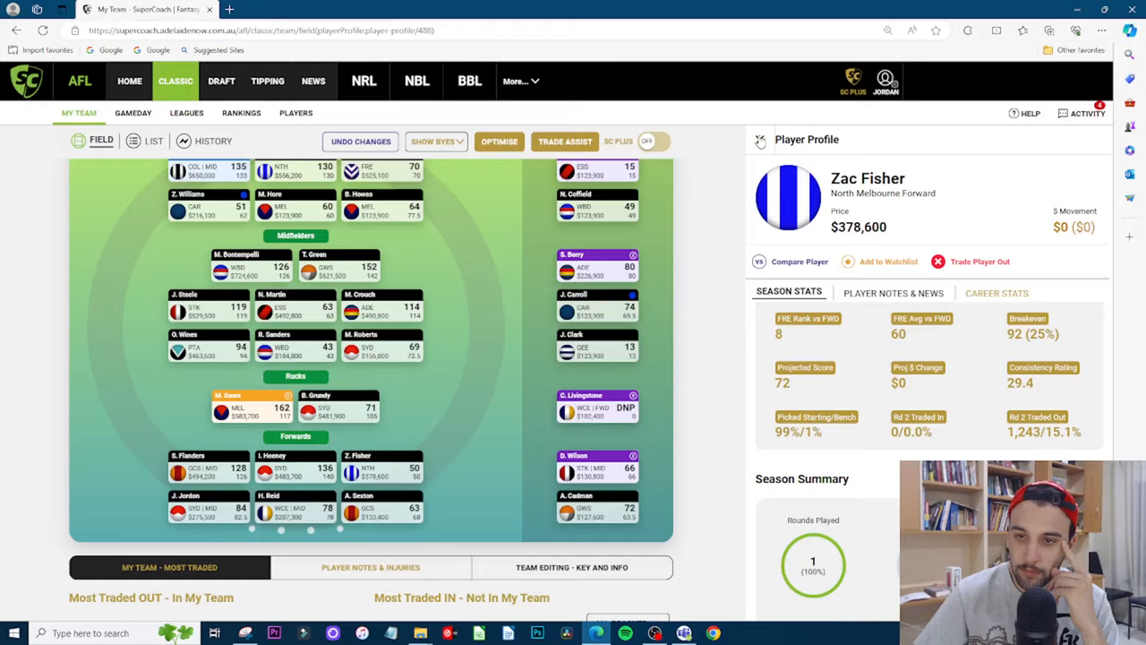
click(759, 139)
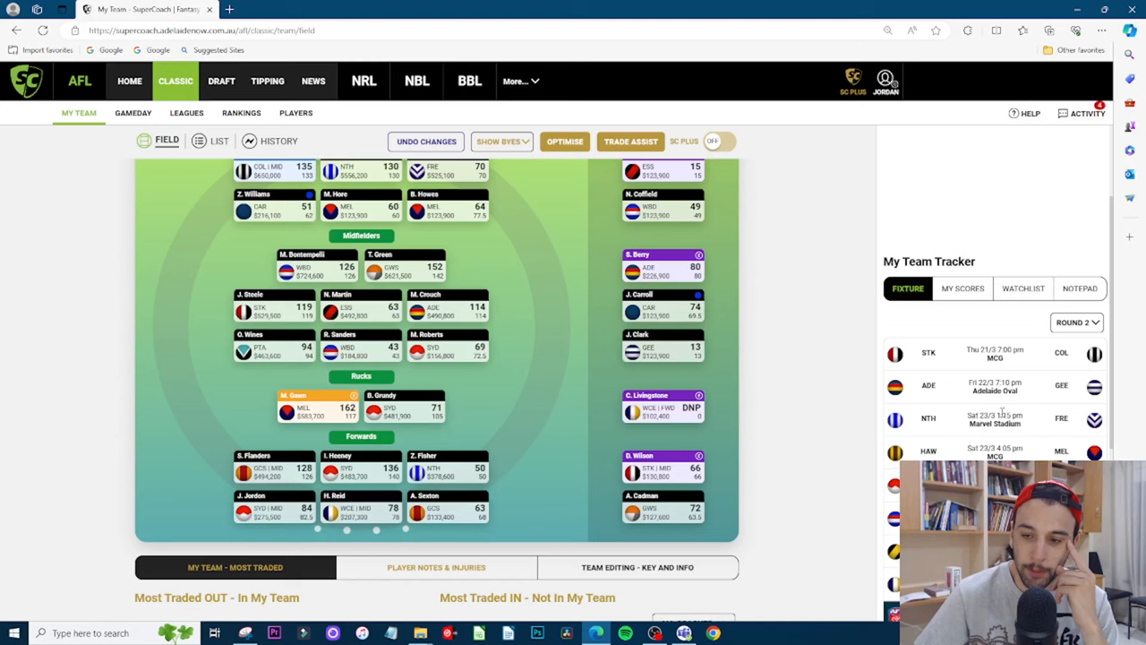
mouse_move(727, 491)
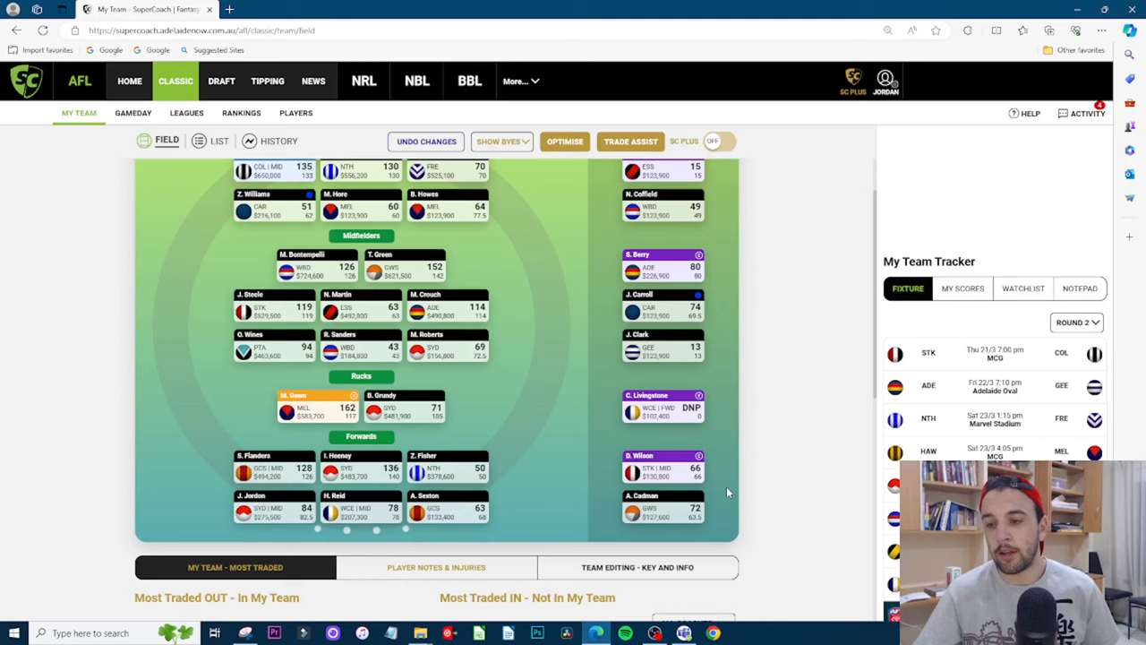
mouse_move(480, 474)
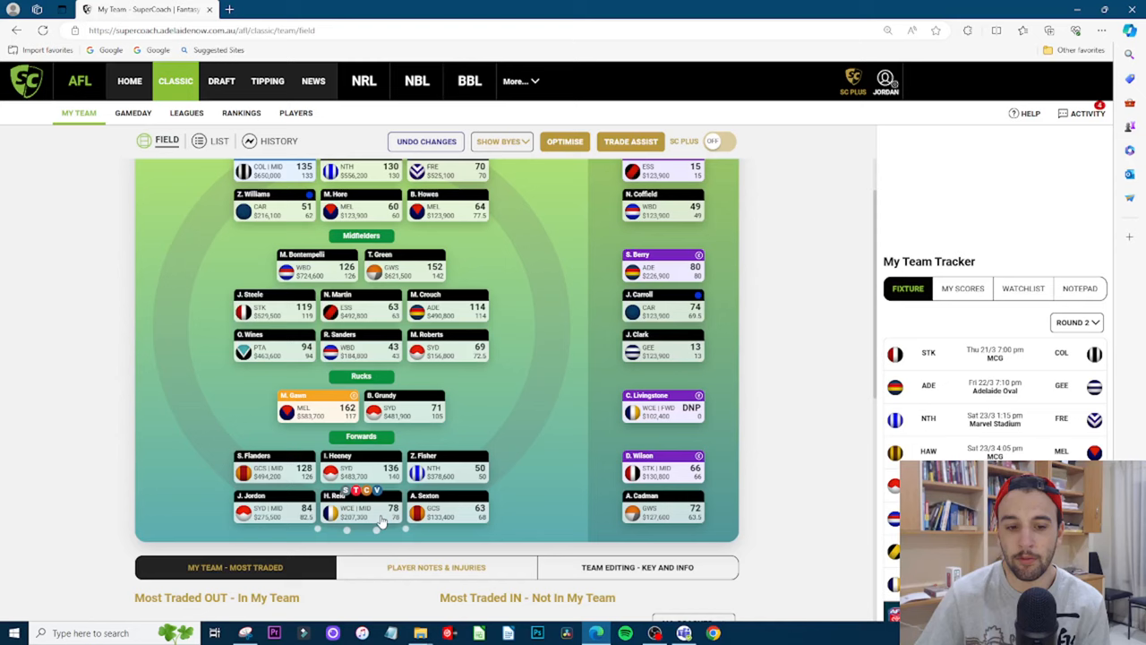
mouse_move(598, 511)
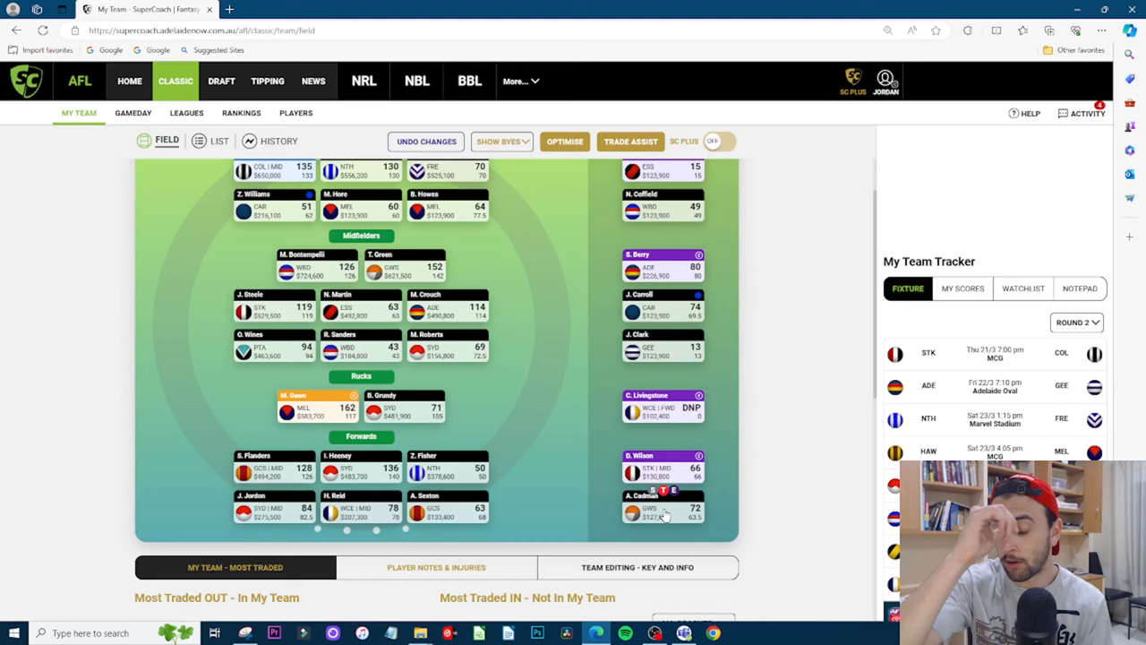
Toggle SC Plus off again and set the My Team Tracker to Round 1 results
click(713, 139)
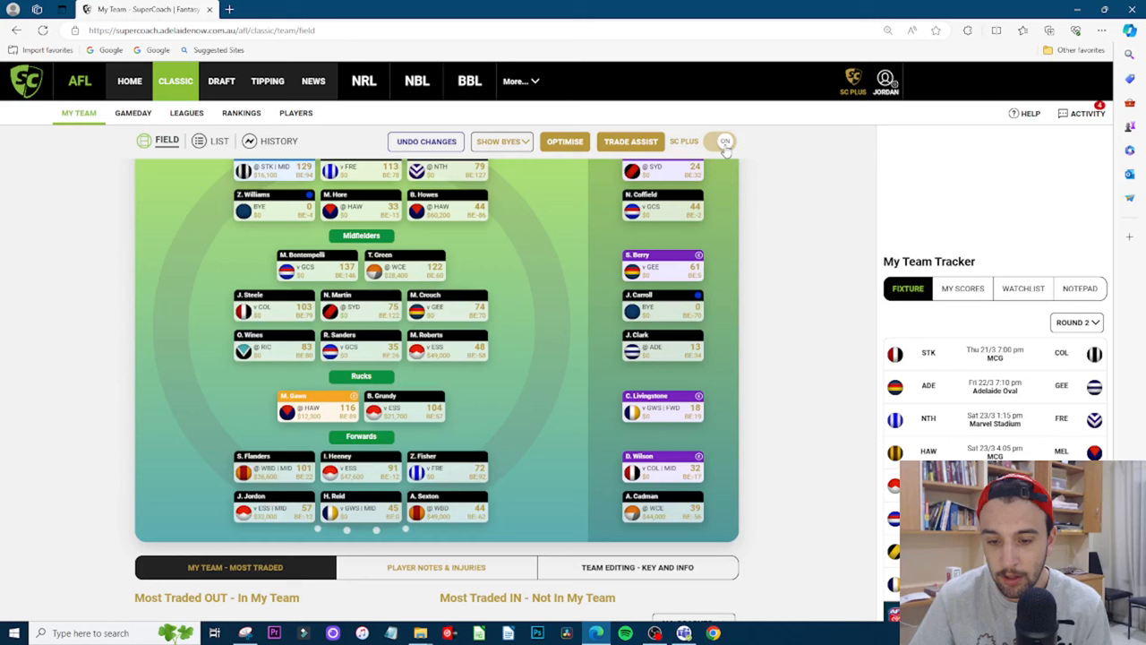
click(724, 140)
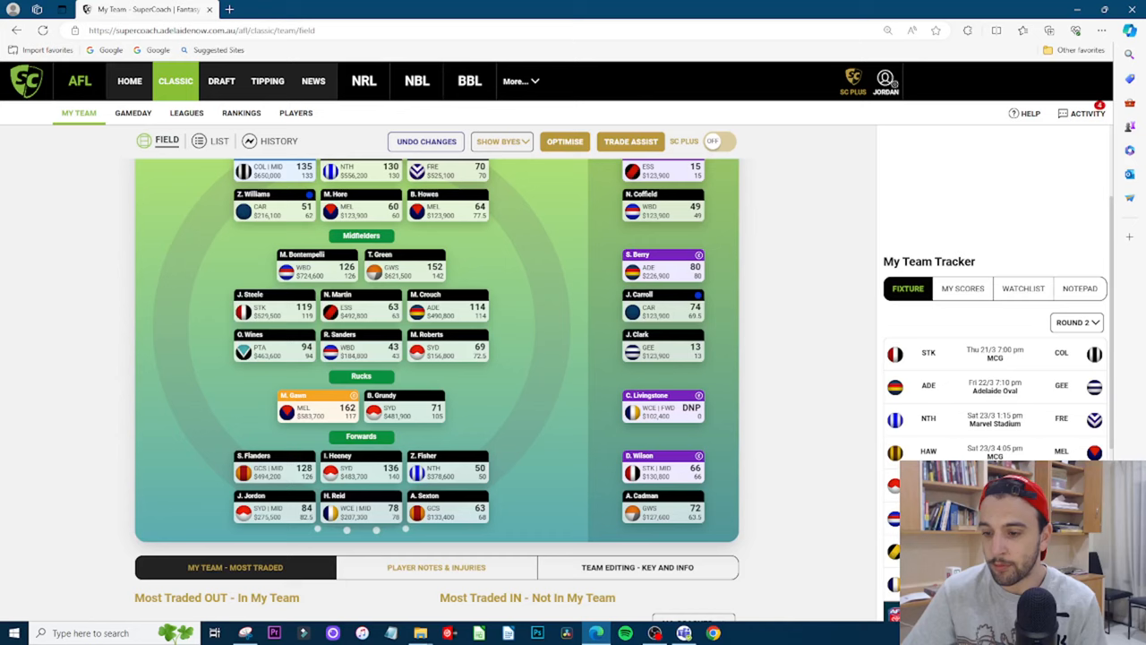
click(1074, 323)
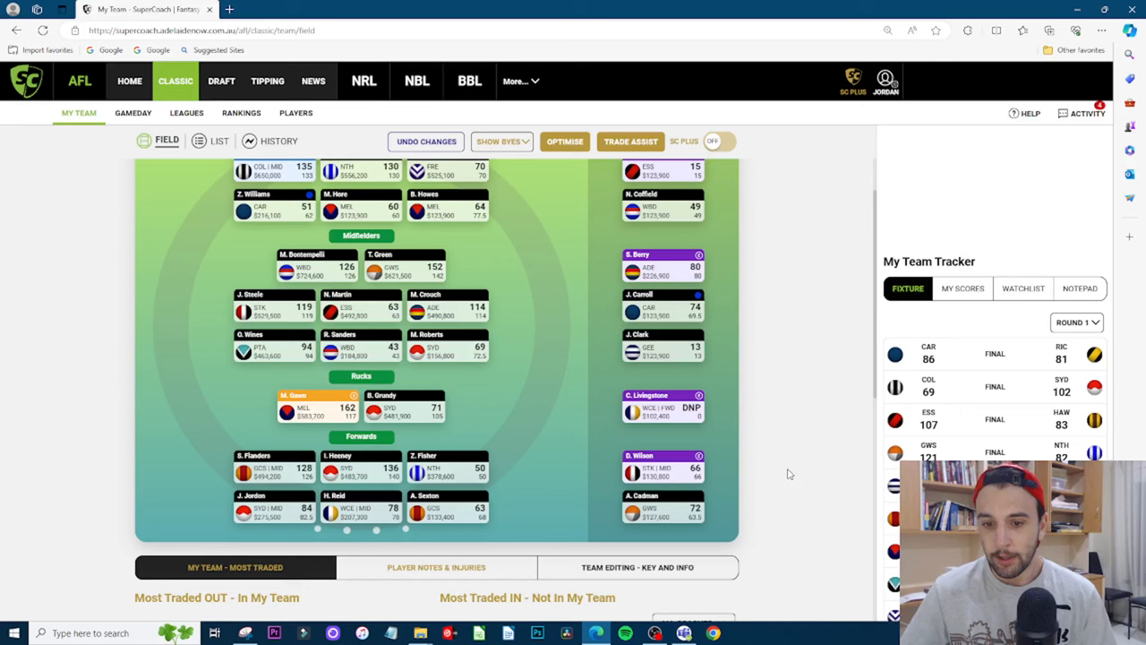
scroll(up, 3)
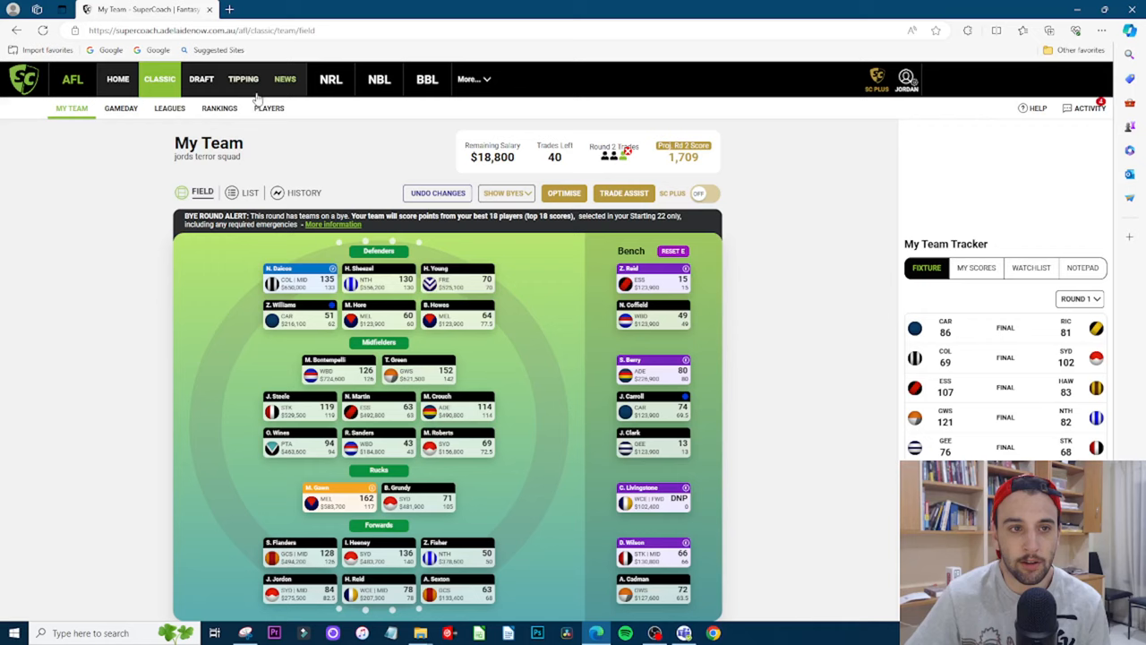
Switch to the Players research list sorted by Break Even figures
click(268, 107)
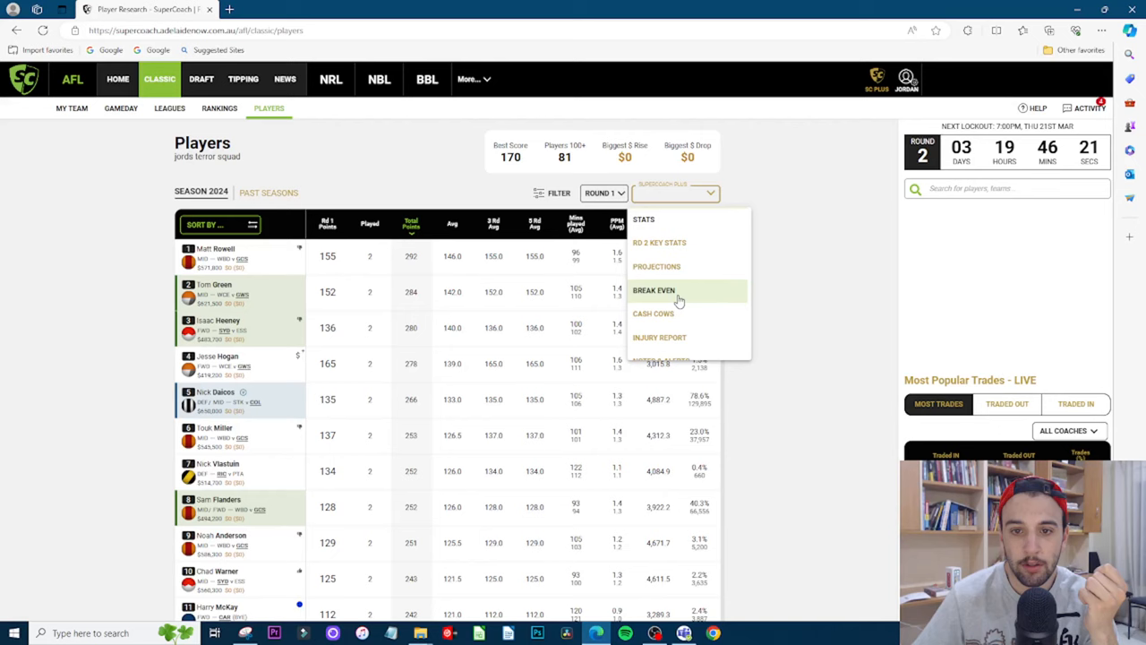
click(654, 290)
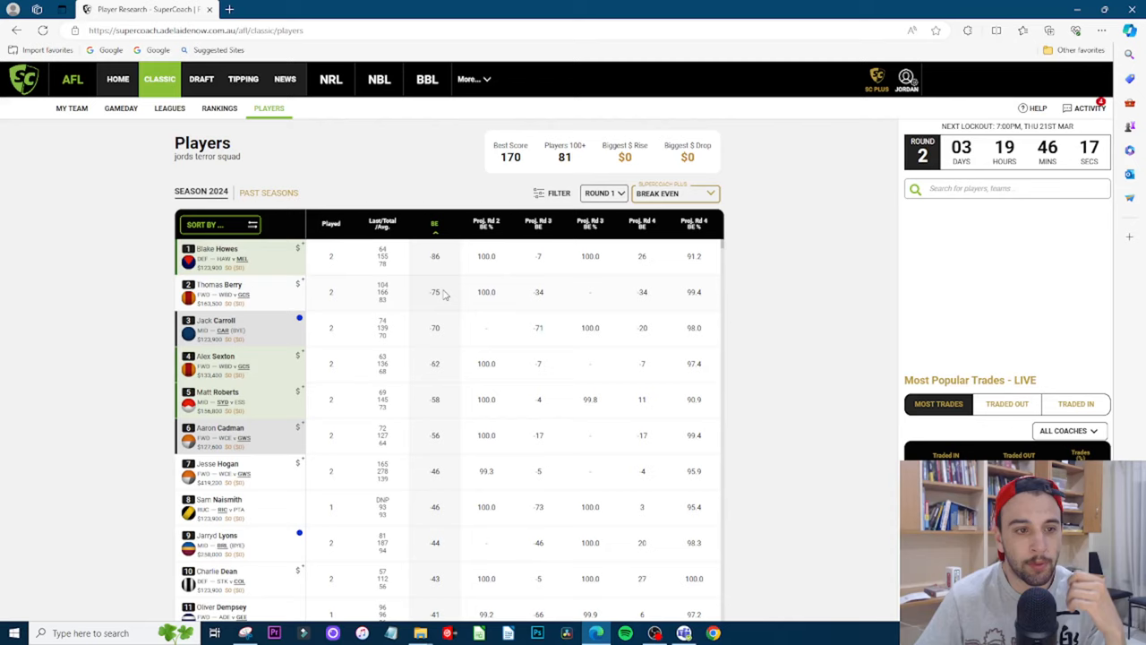
mouse_move(269, 301)
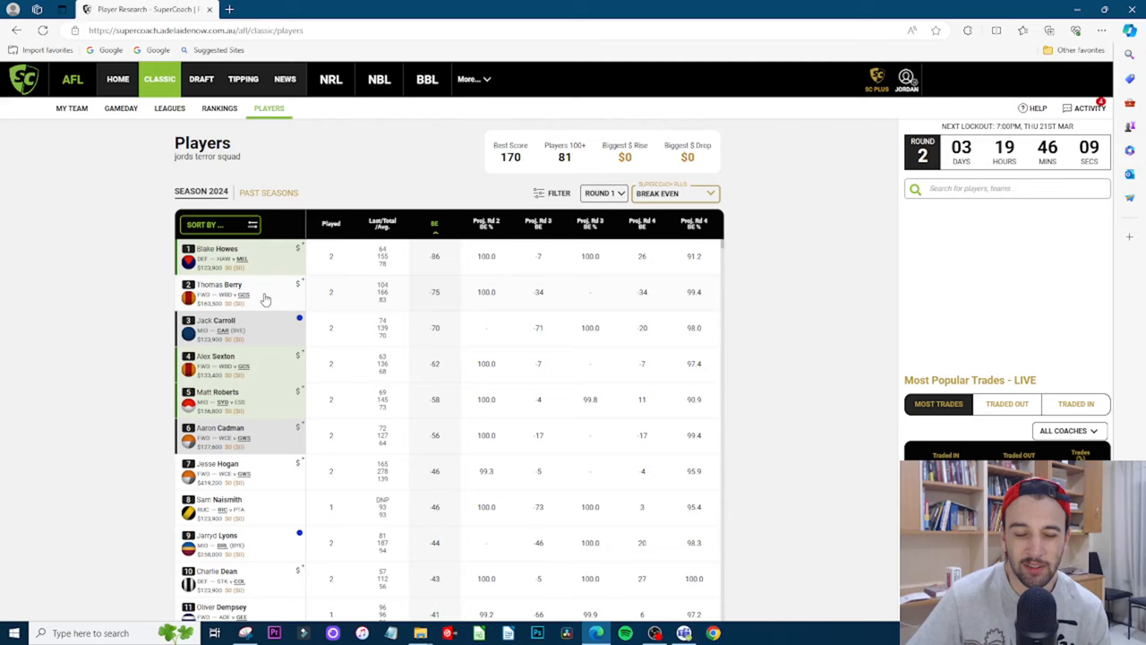
mouse_move(415, 297)
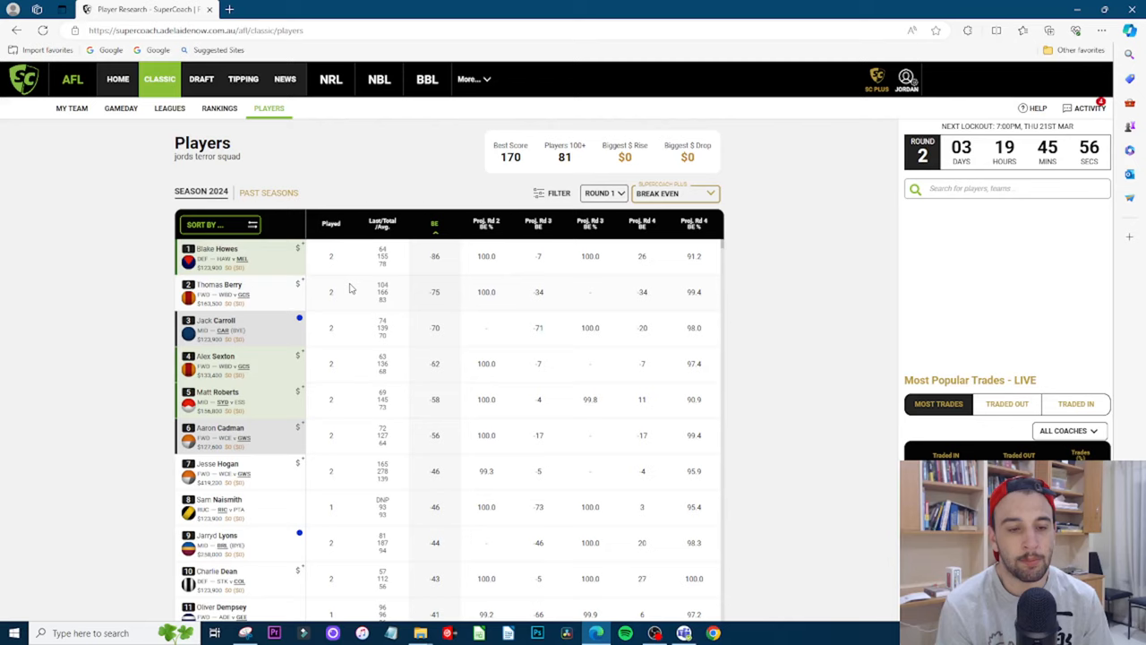
mouse_move(398, 342)
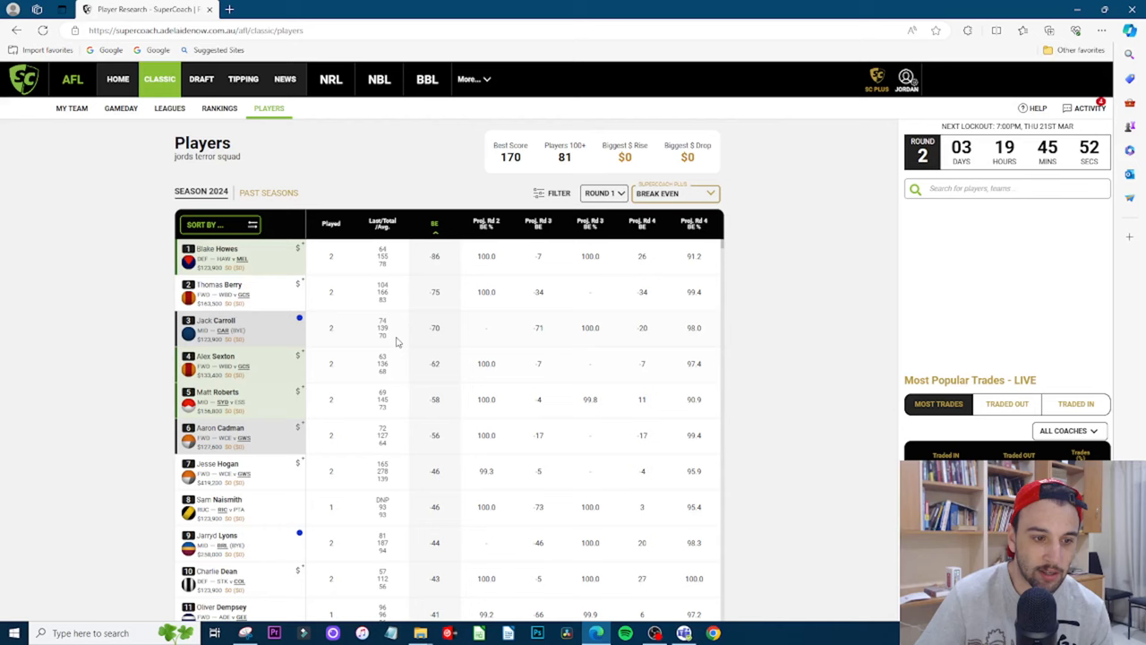
scroll(down, 3)
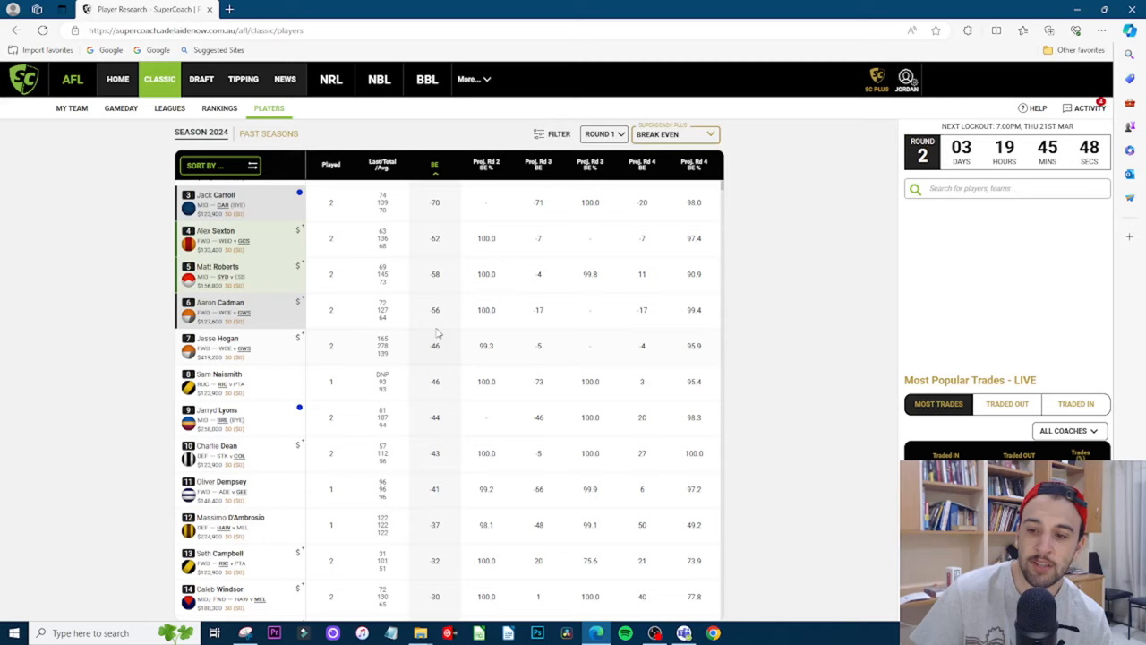
mouse_move(269, 343)
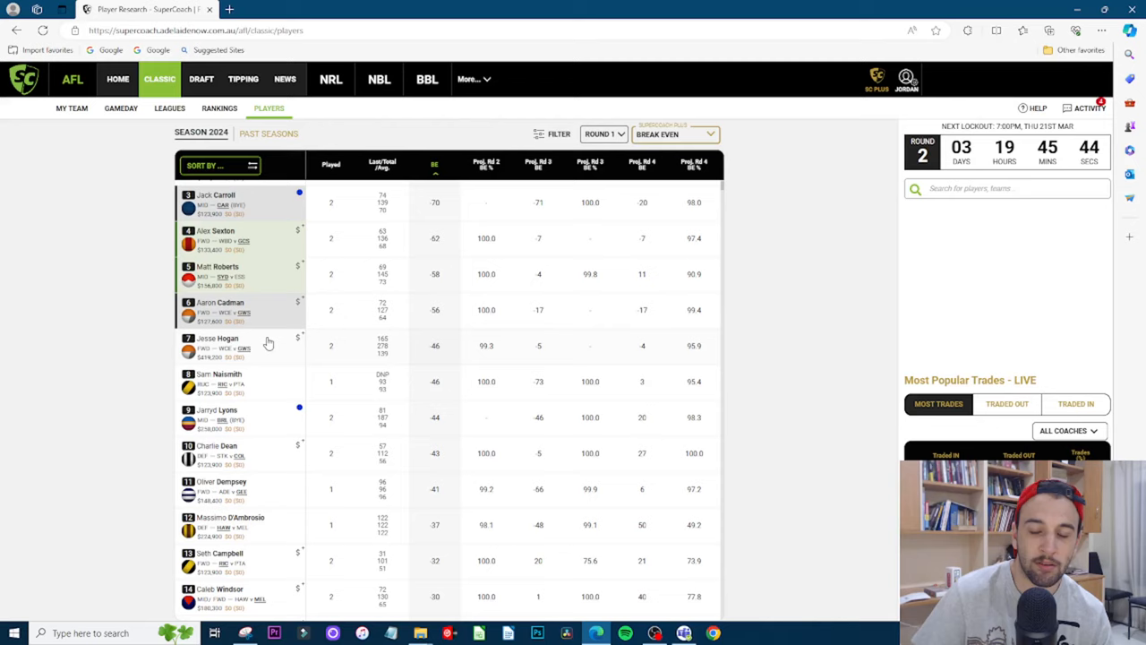
mouse_move(283, 333)
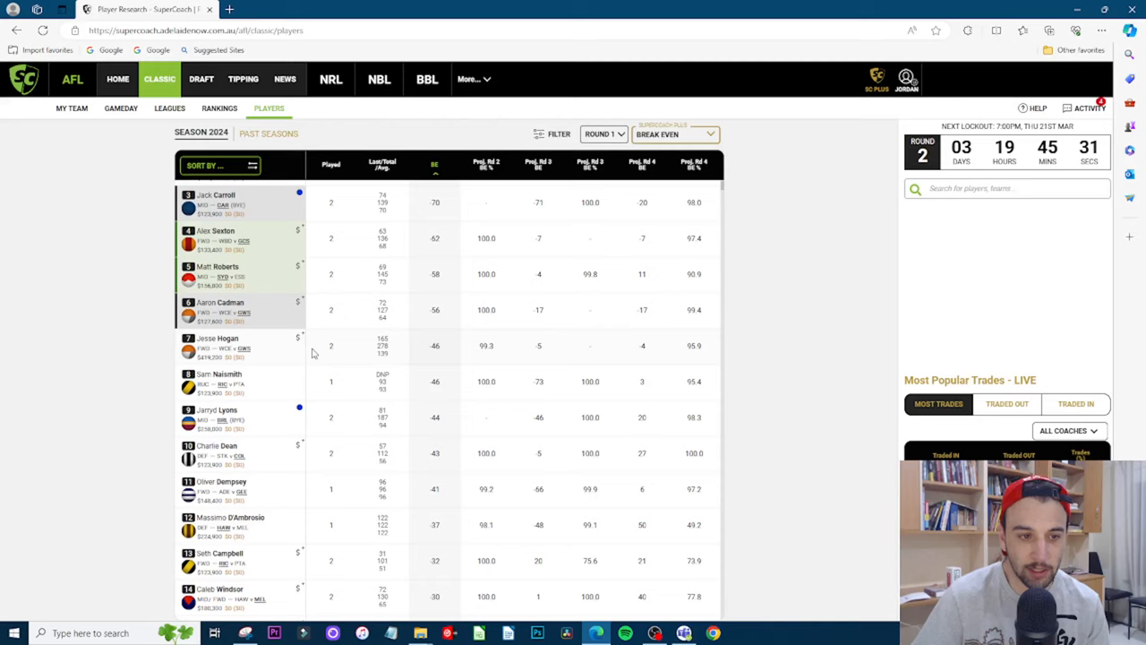
mouse_move(267, 429)
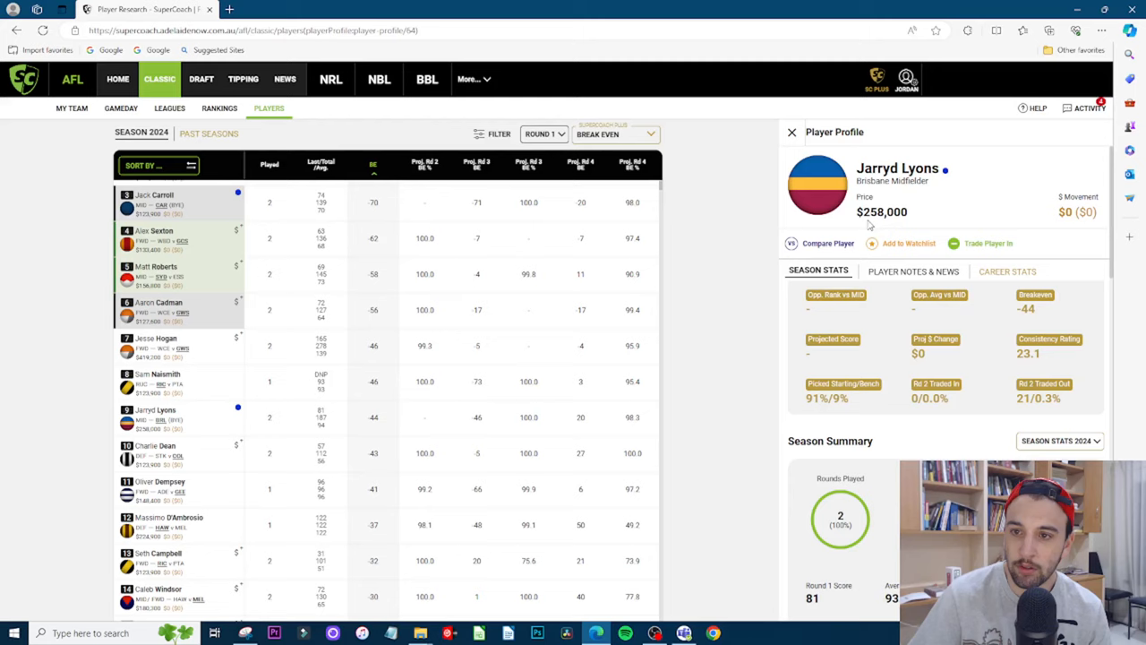
Review Jarryd Lyons' profile and close it back to the Break Even list
scroll(down, 3)
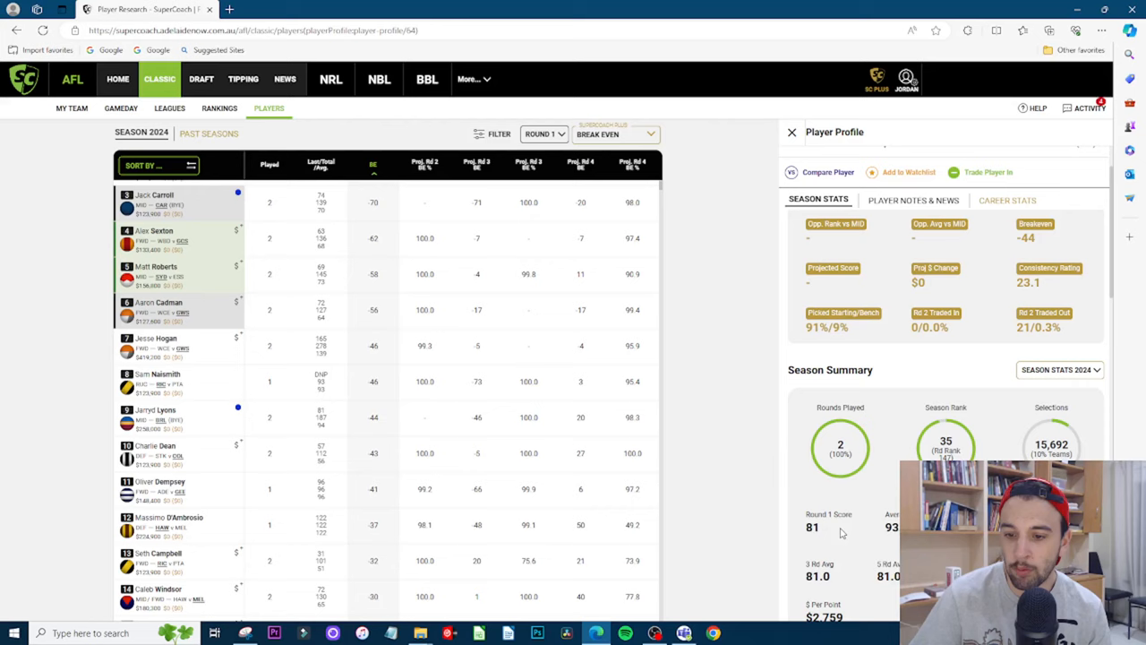
scroll(down, 3)
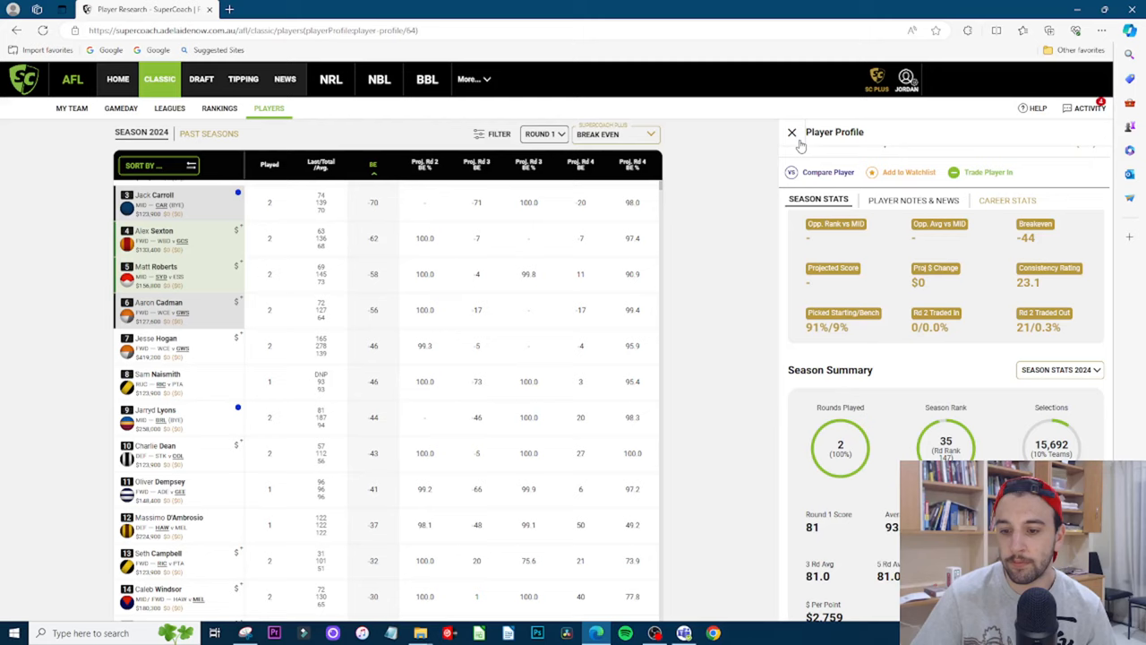
scroll(down, 3)
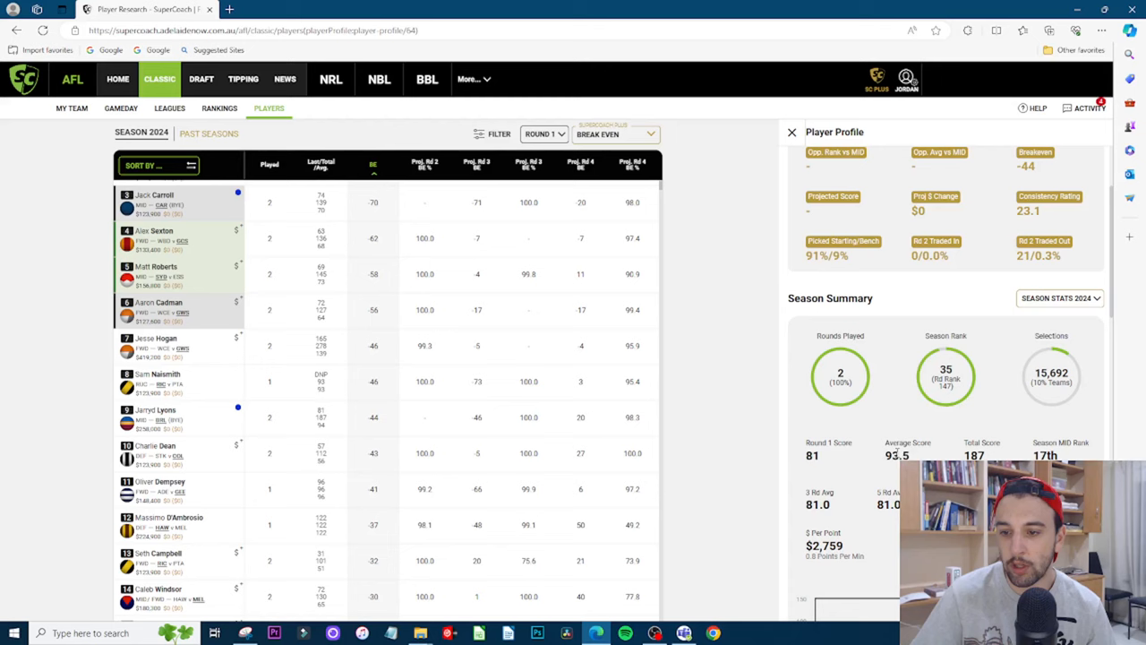
click(791, 133)
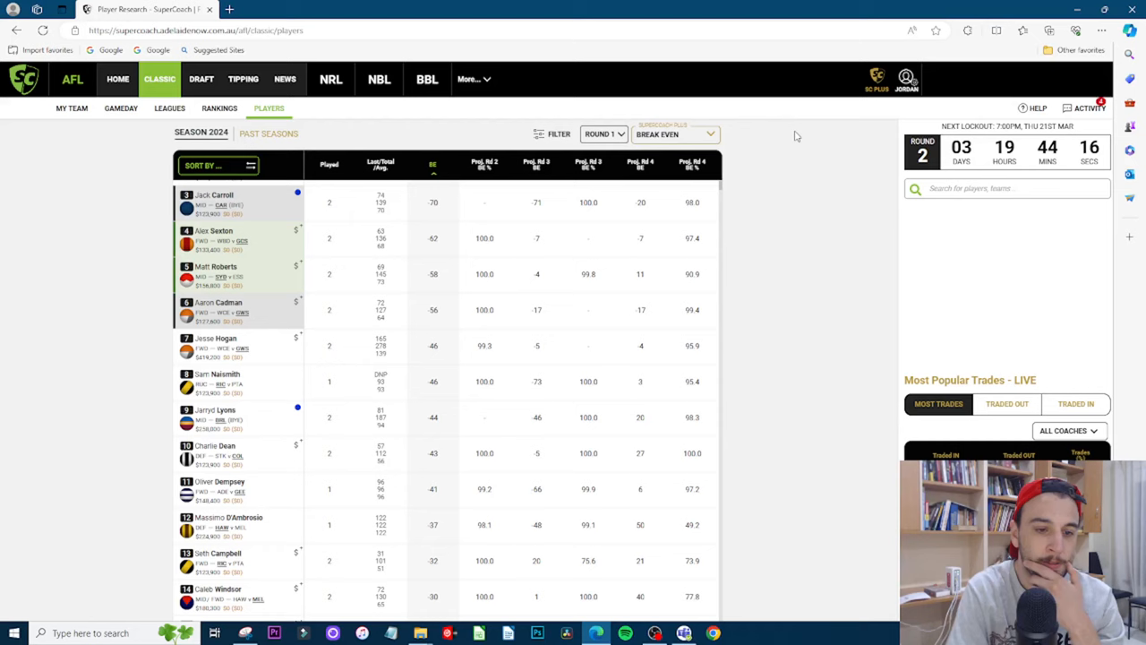
Find Jeremy Sharp in the list and bring up his $123,900 player profile
scroll(down, 3)
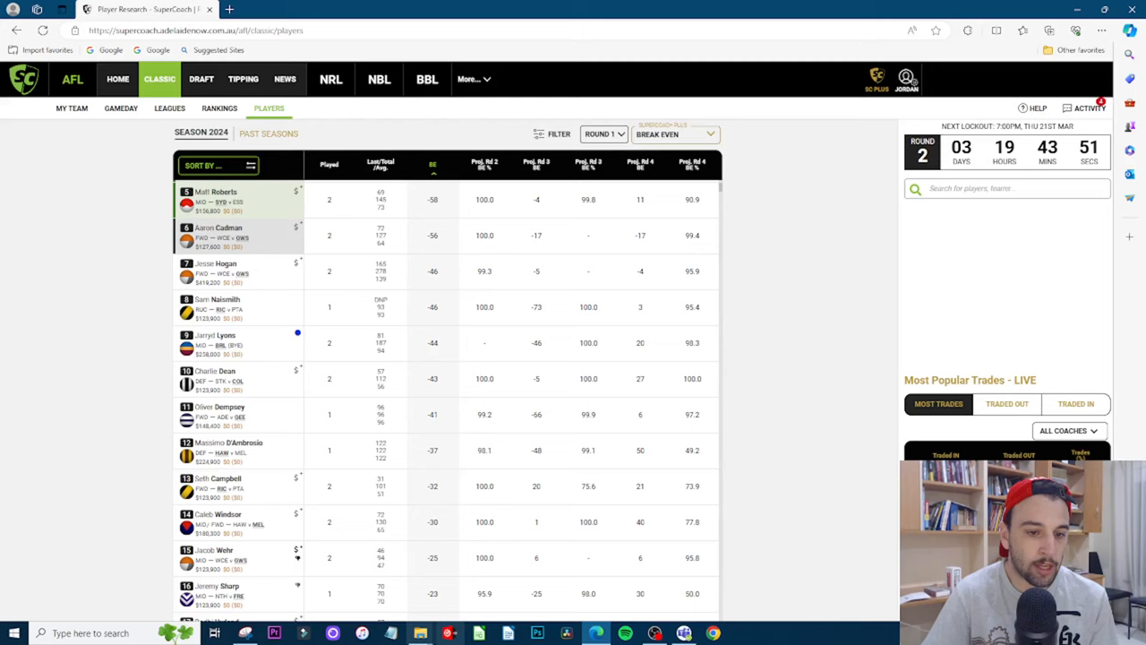
scroll(down, 3)
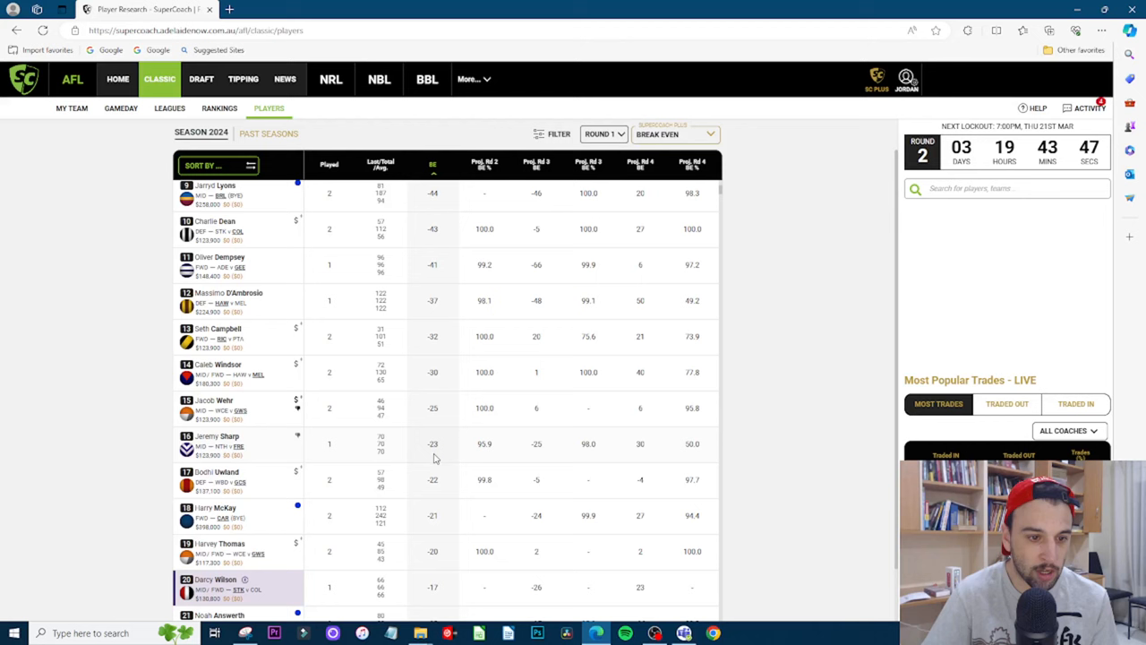
click(217, 437)
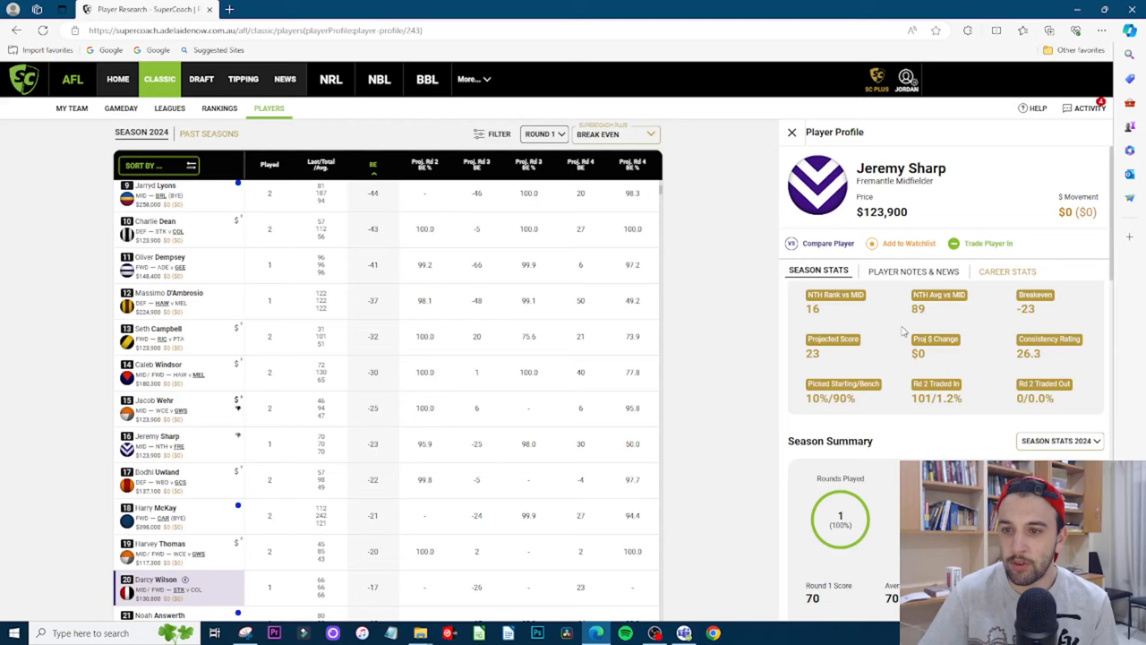
Load Harry McKay's $398,000 Carlton forward profile in place of Sharp's
click(792, 133)
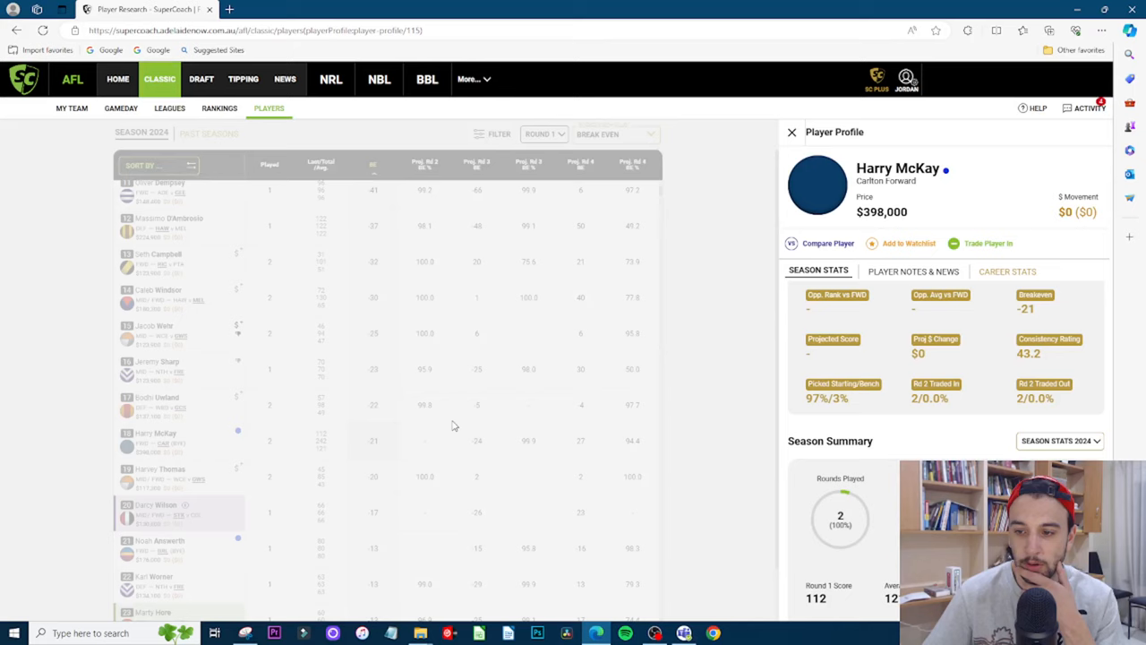
Check McKay's upcoming opponents, then close his profile to the players list
scroll(down, 3)
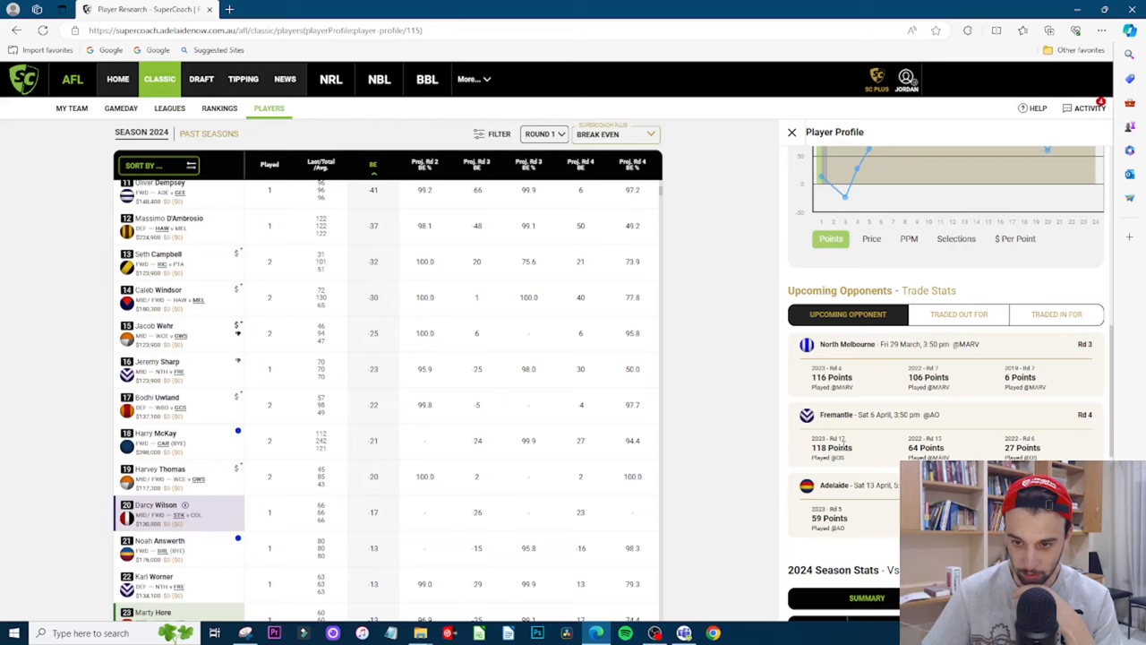
scroll(down, 3)
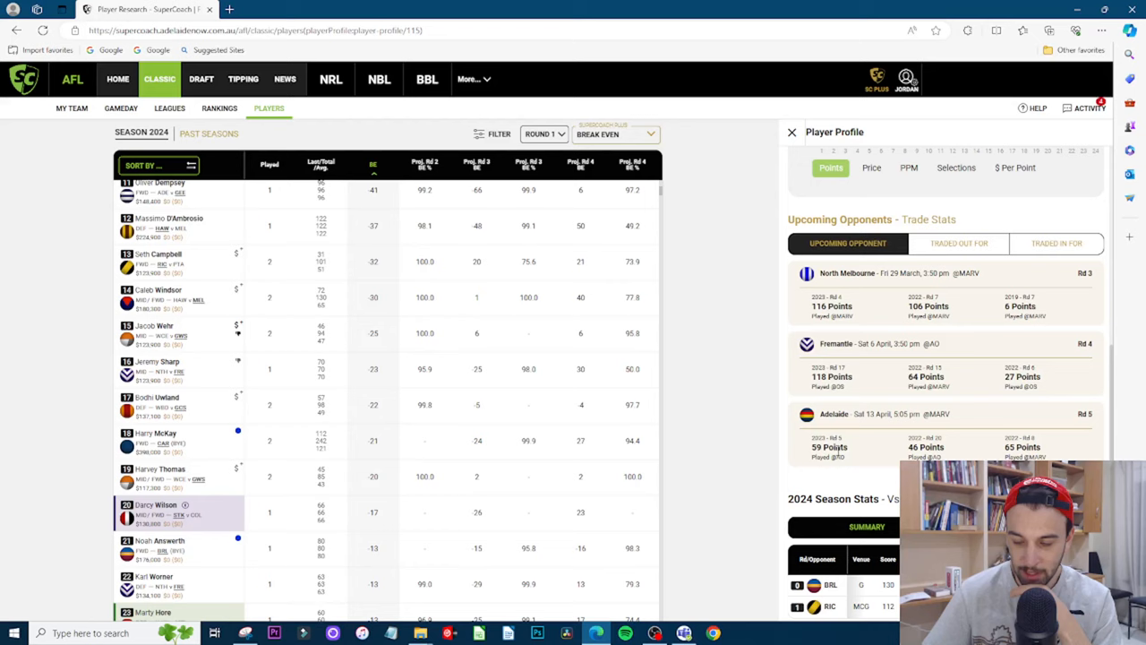
scroll(down, 3)
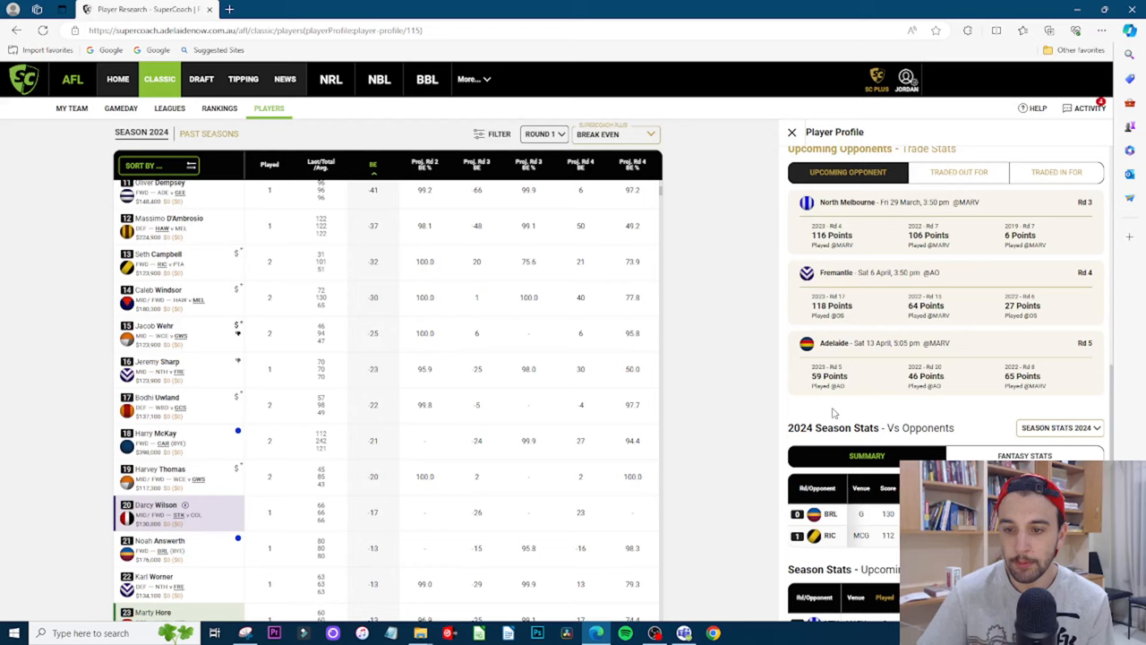
click(157, 440)
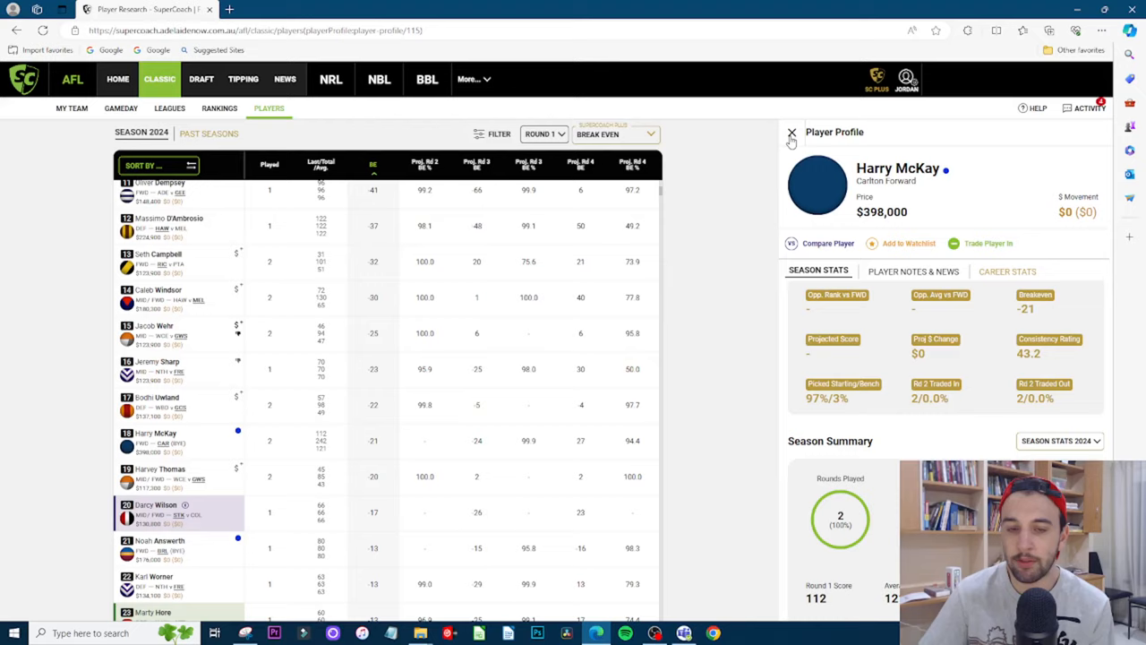
click(791, 133)
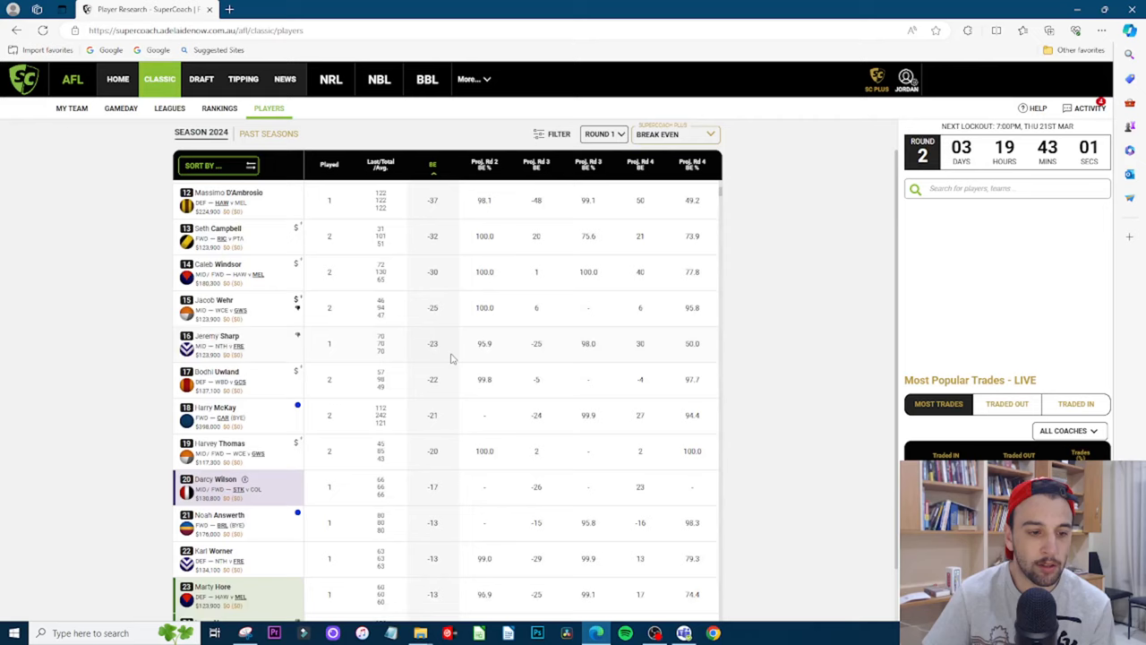
Return to My Team and start trading out H. Martin with $511,600 available
scroll(down, 3)
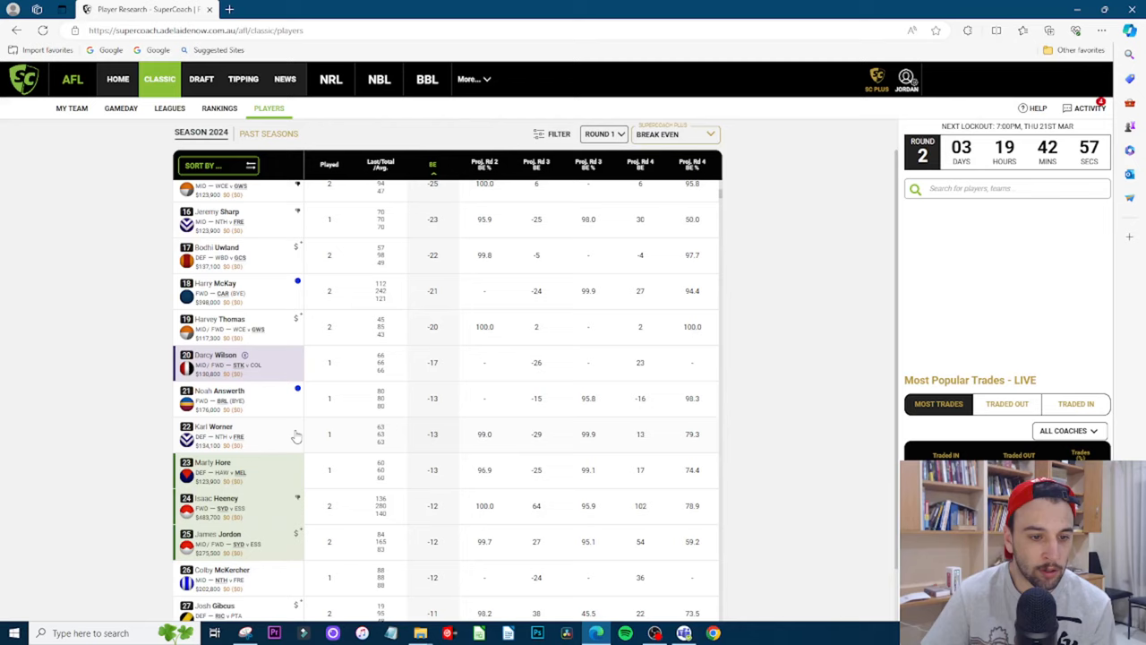
scroll(down, 3)
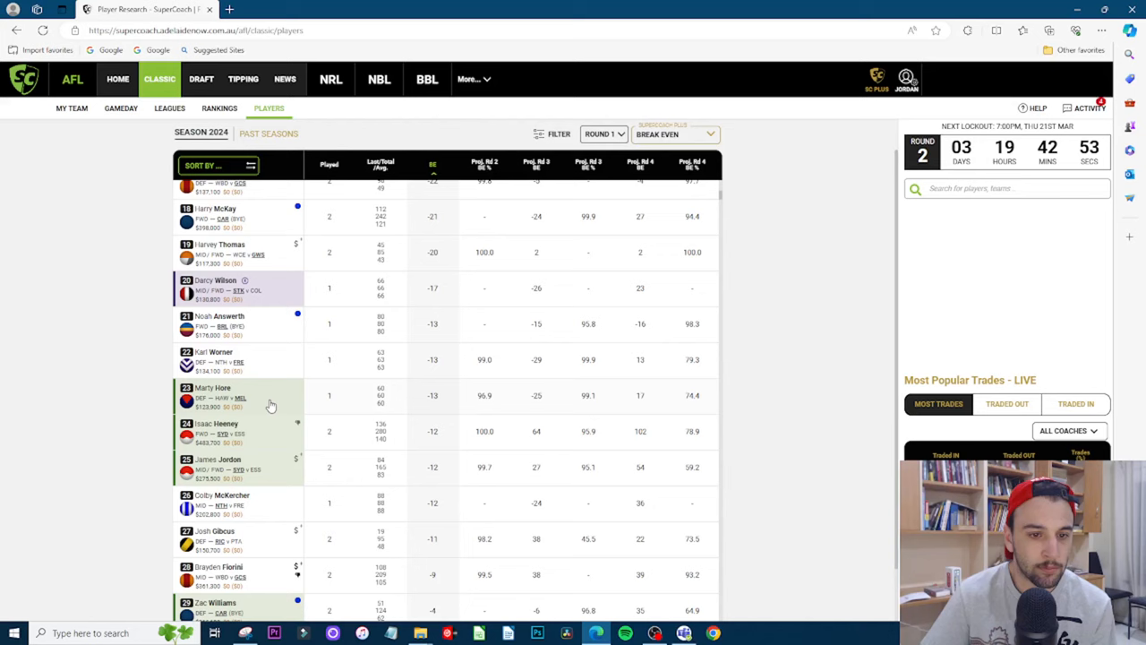
scroll(down, 3)
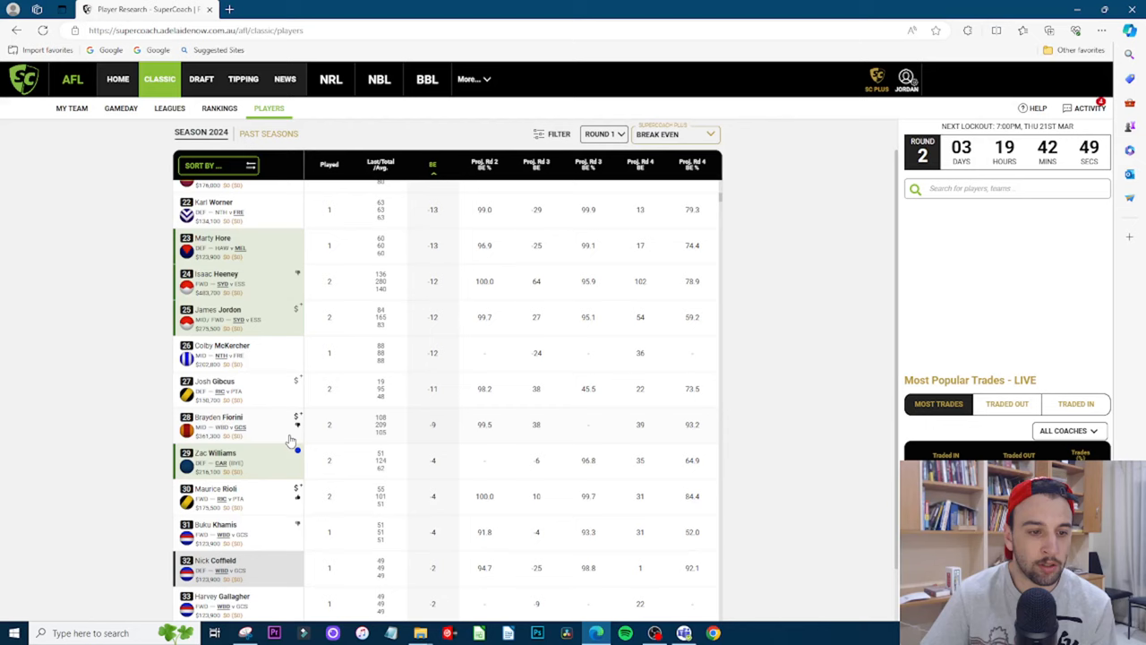
scroll(up, 3)
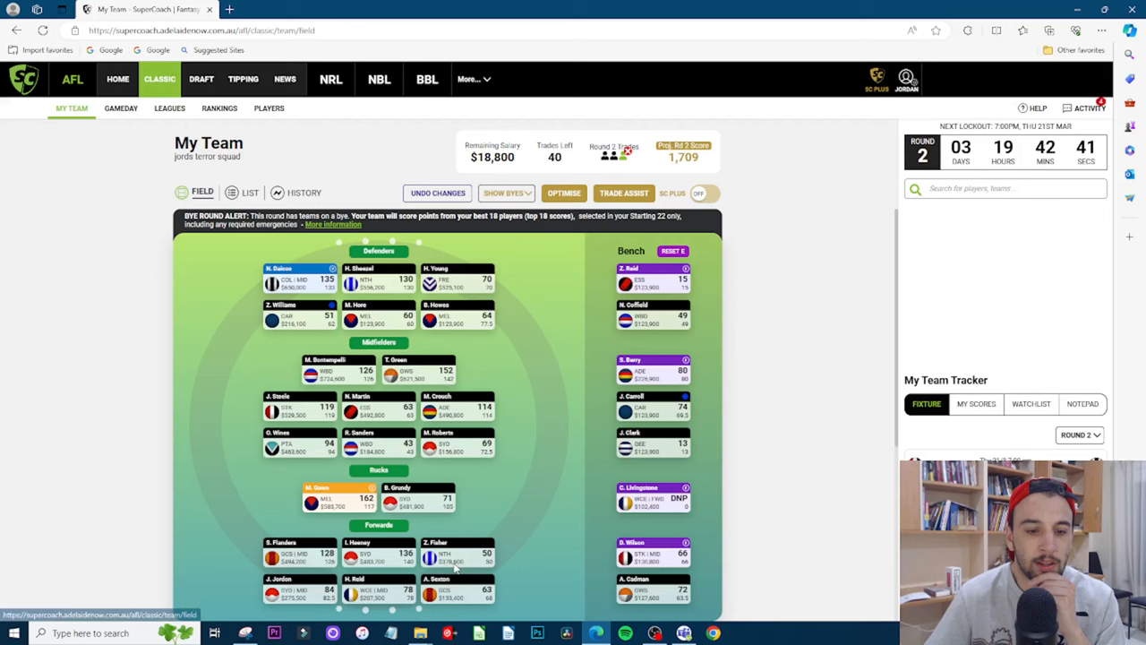
click(623, 193)
text(v)
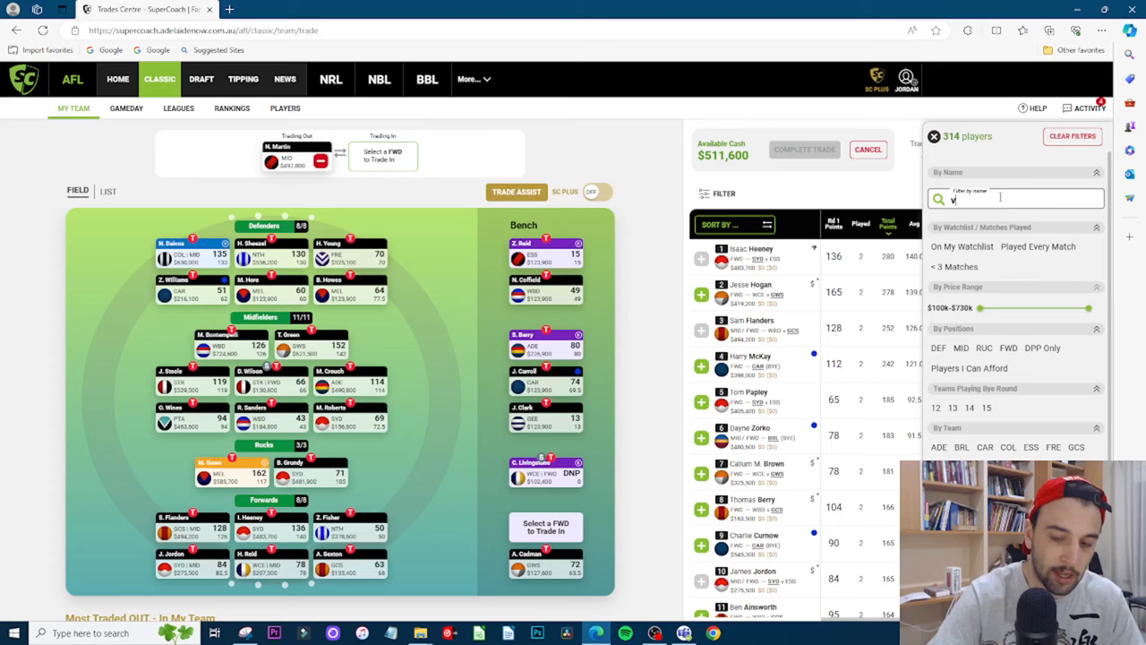
Search 'bille' and line up J. Billings as Martin's replacement, leaving $267,700
text(bille)
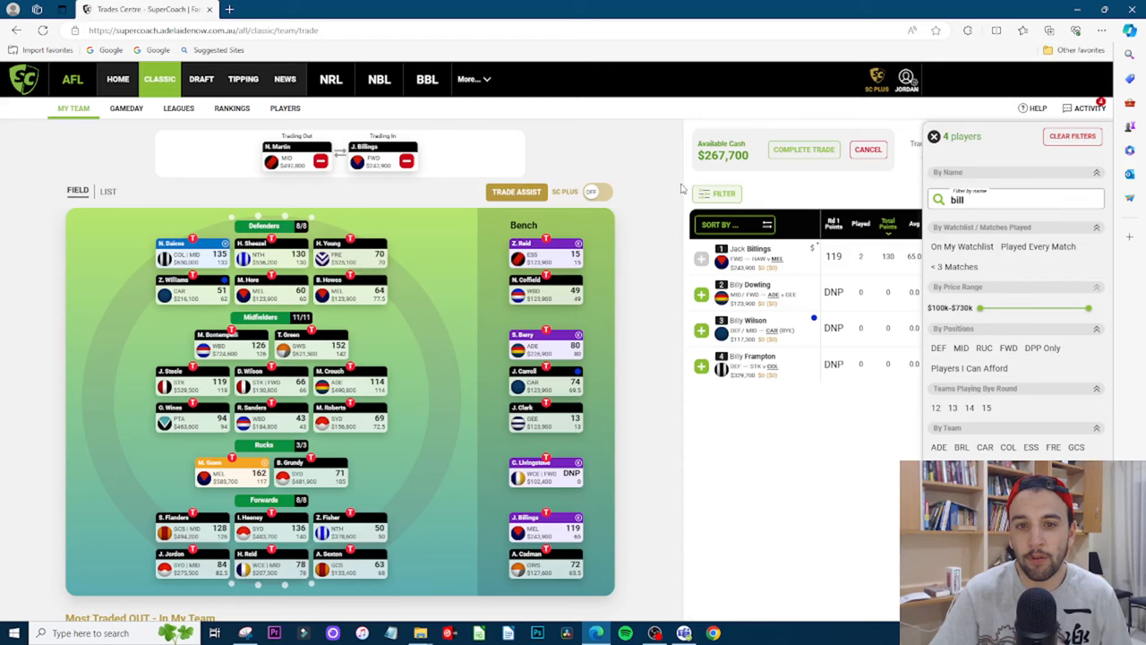
click(935, 136)
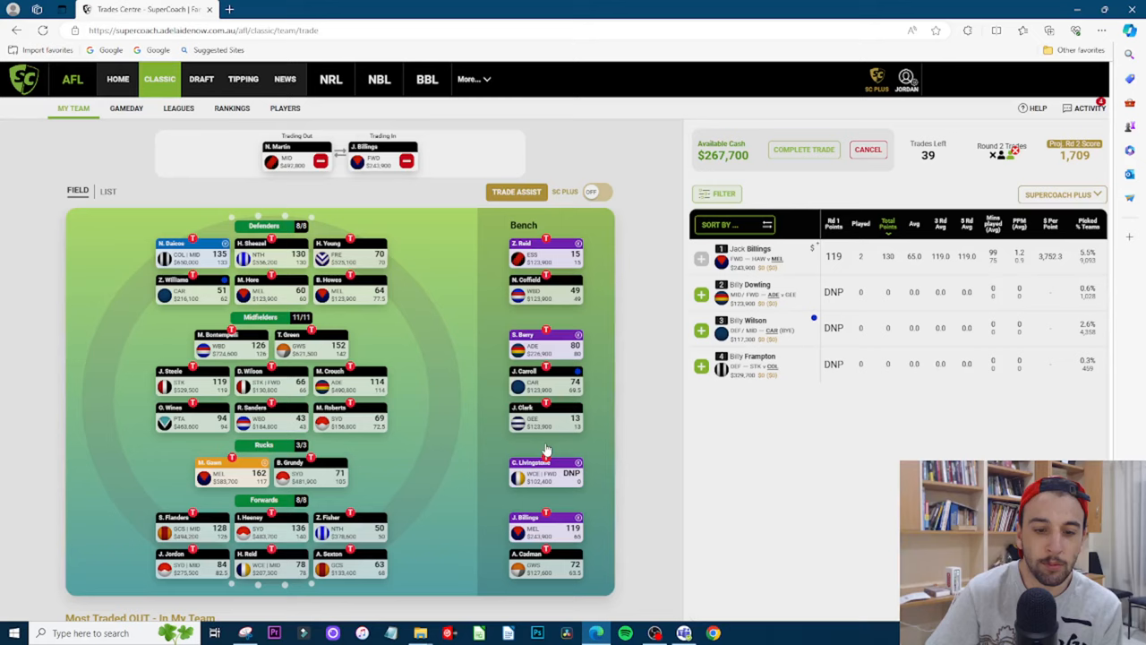
Complete the Martin-for-Billings trade, leaving $267,700 salary and 39 trades
click(802, 148)
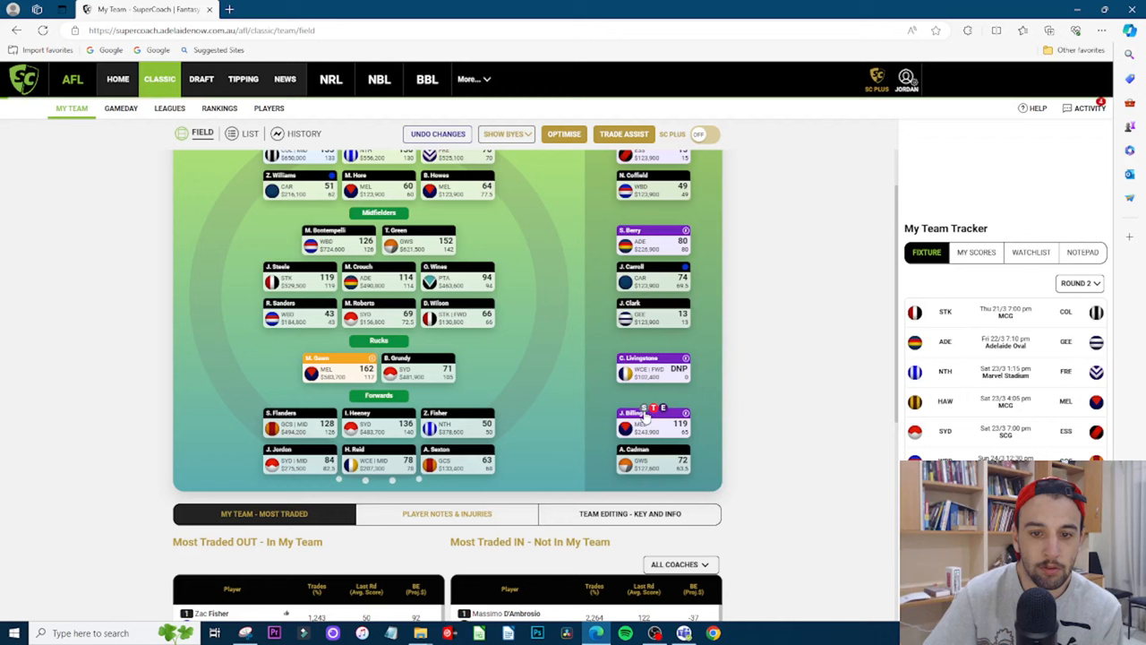
scroll(up, 3)
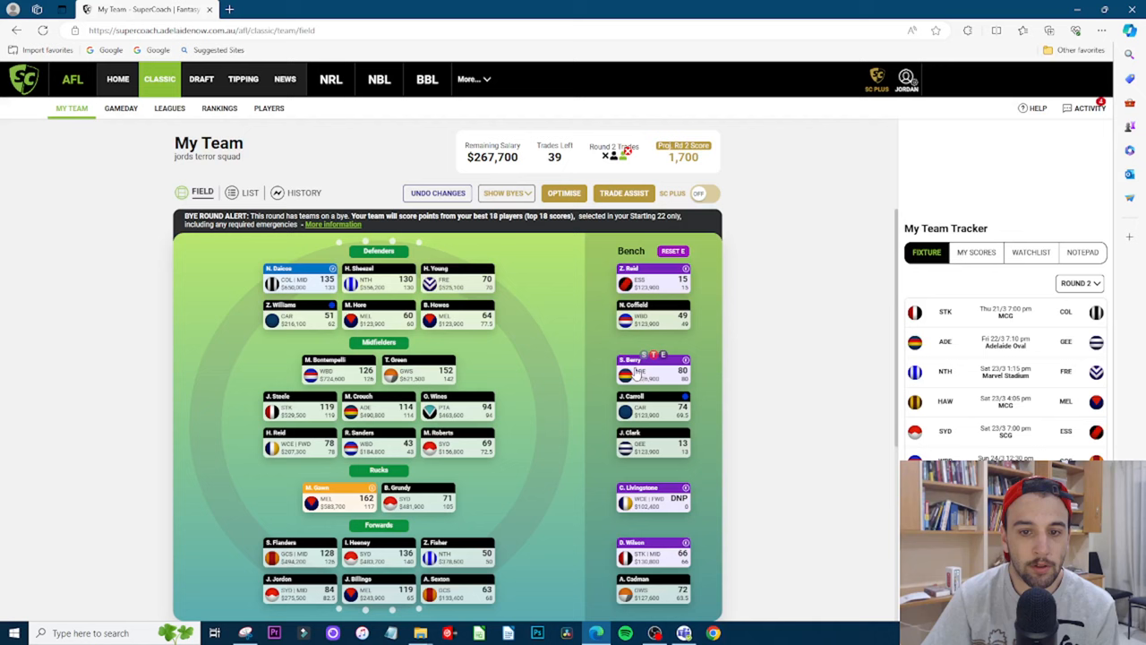
mouse_move(593, 301)
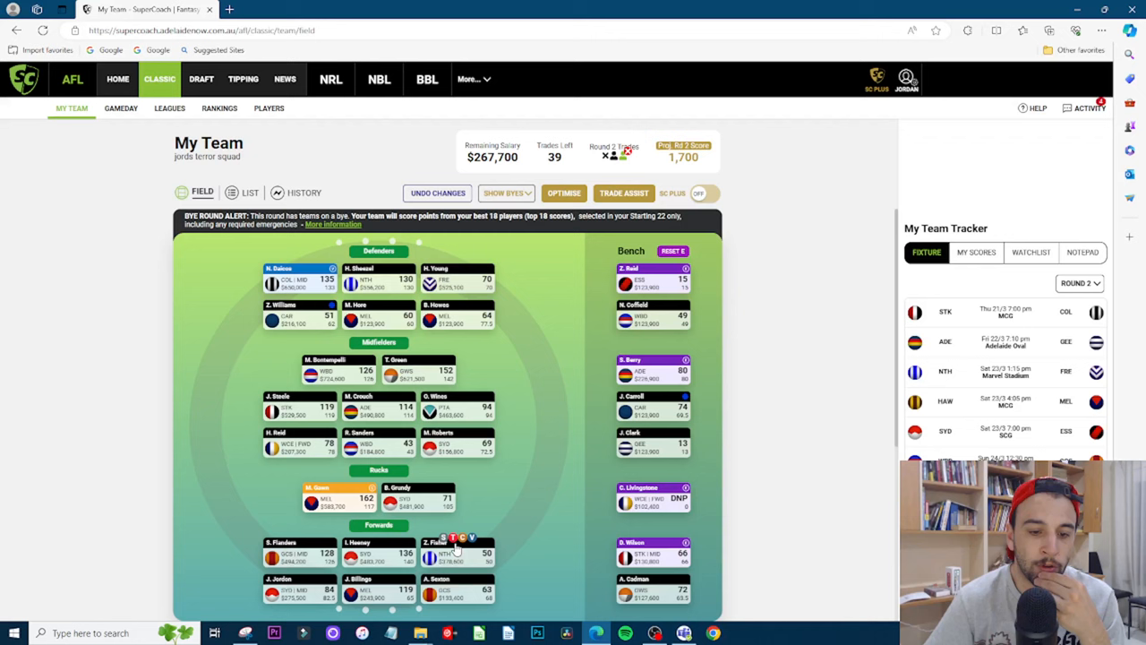
click(623, 194)
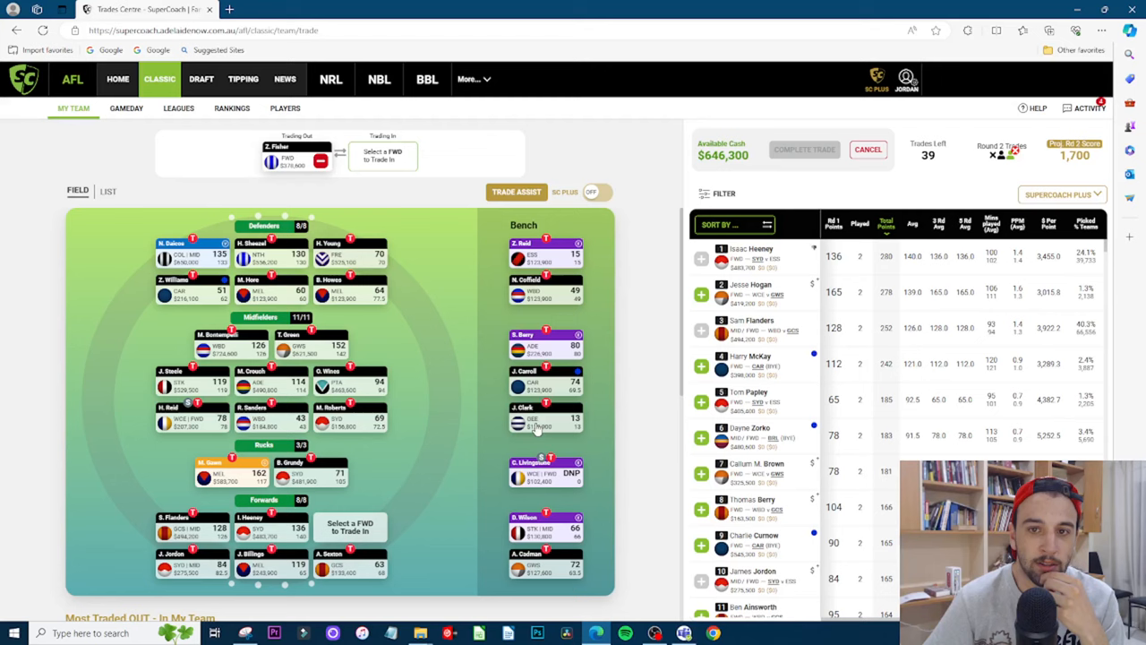
mouse_move(448, 360)
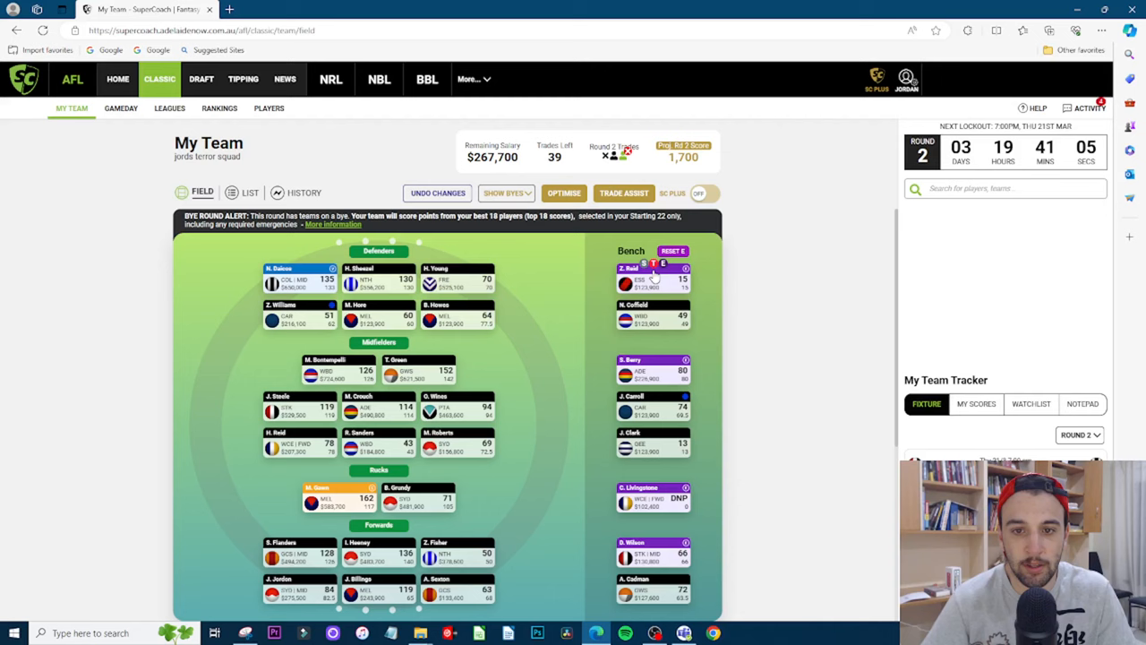
Mark bench defender J. Reid for trade and search 'mck' to find McKercher as the incoming midfielder
click(623, 193)
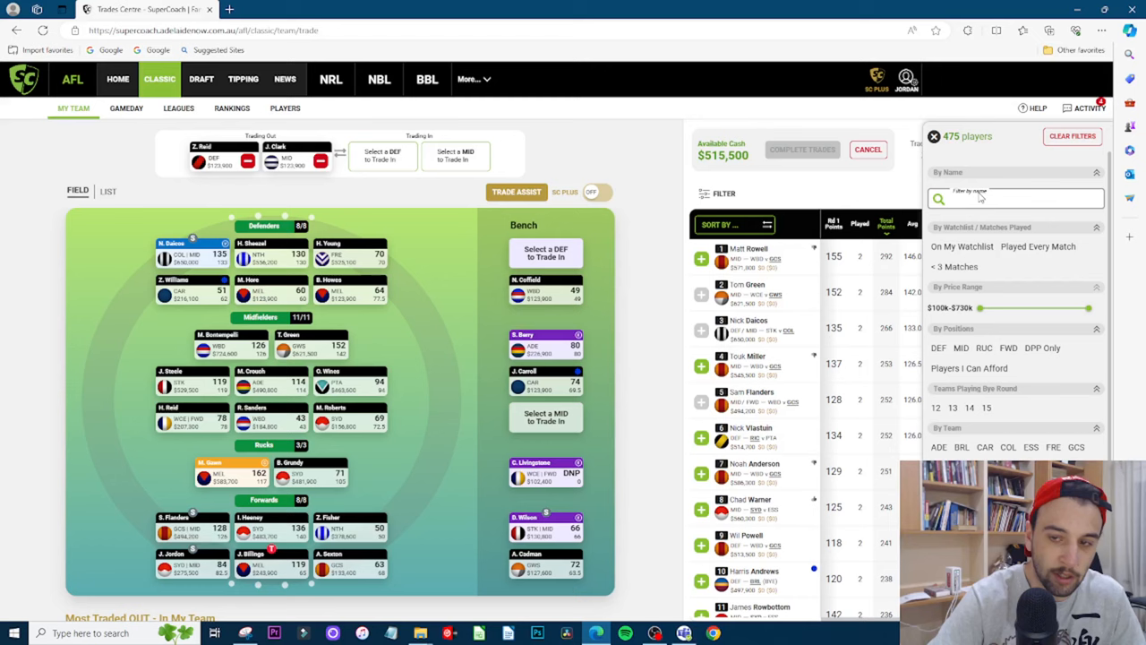
text(mck)
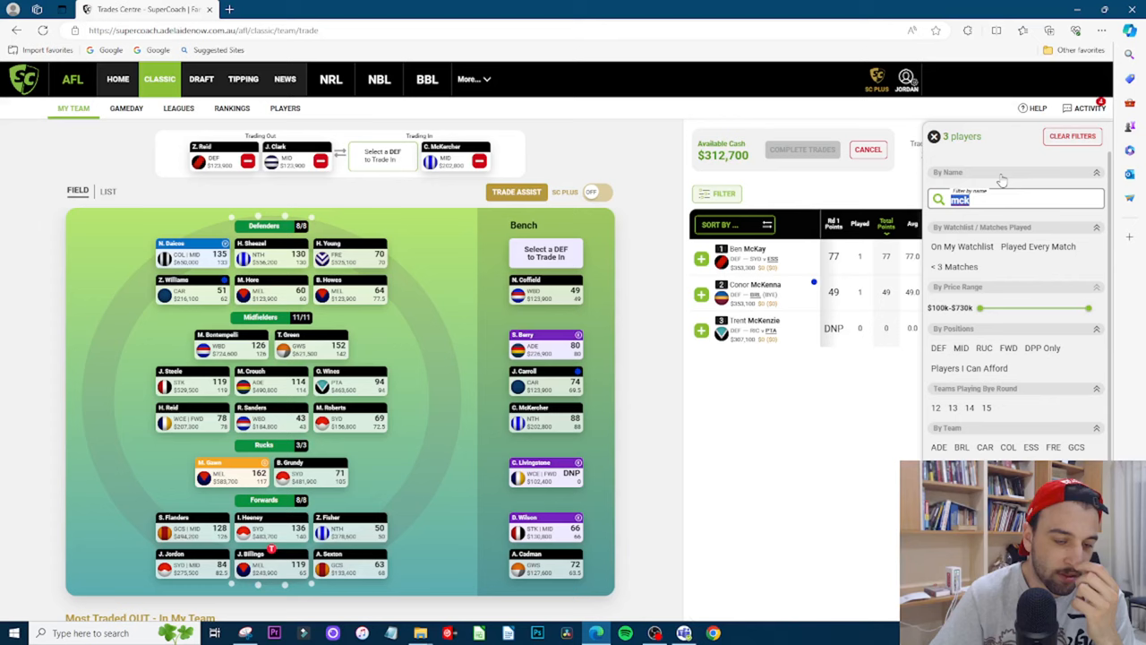
mouse_move(989, 179)
text(mass)
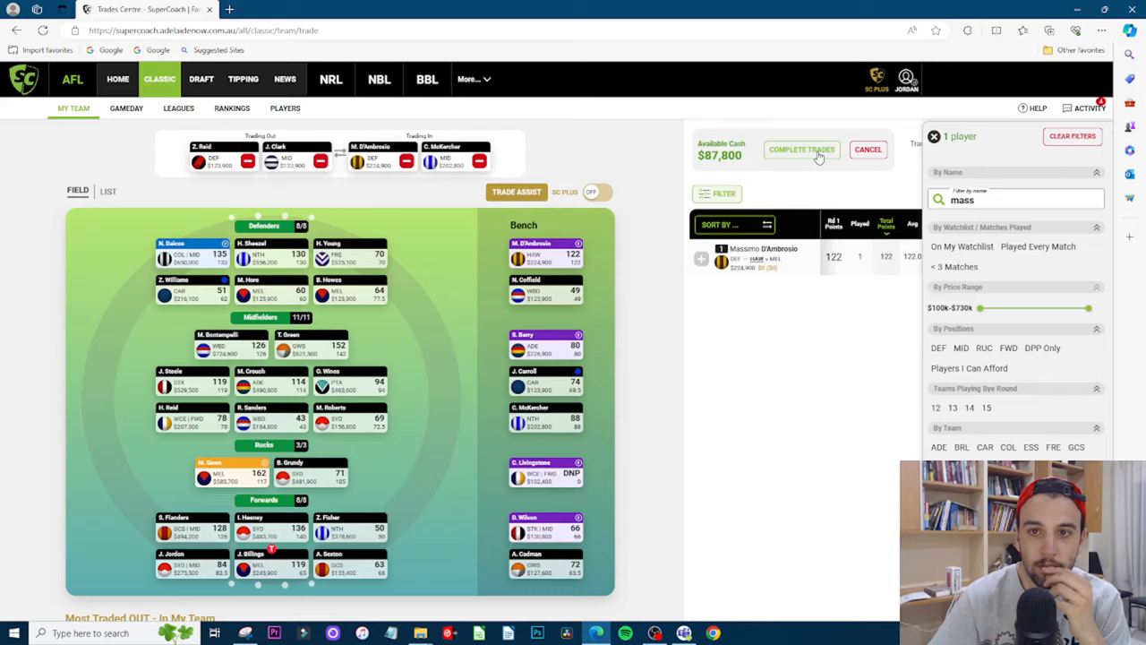
Confirm both pending trades so D'Ambrosio and McKercher join, leaving $87,800 and 37 trades
click(802, 150)
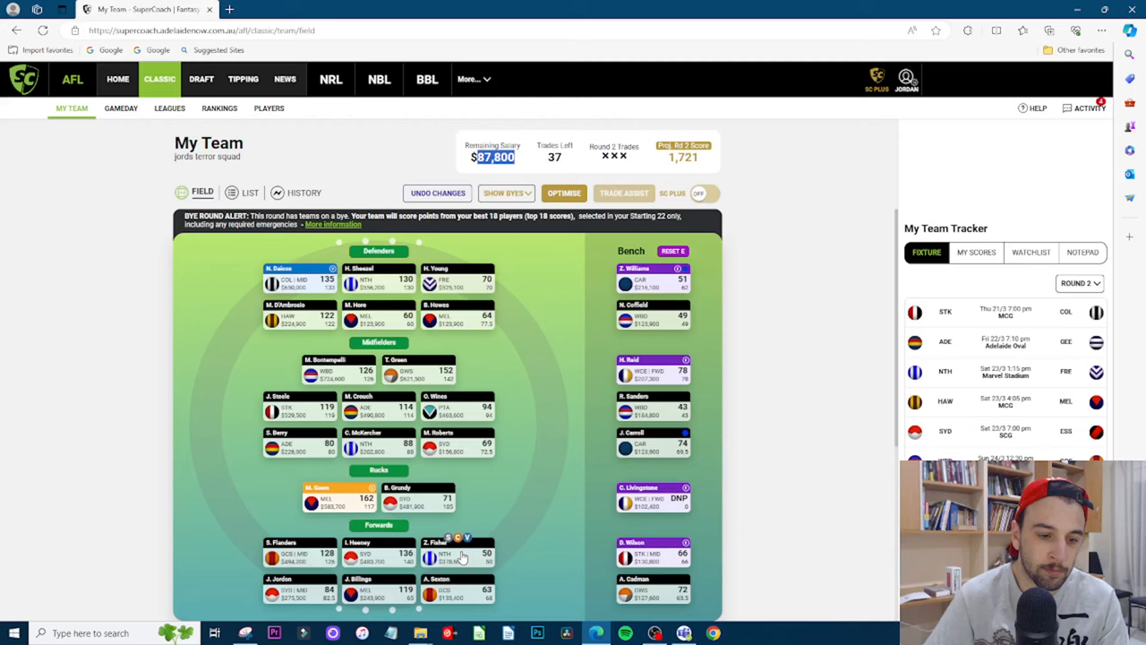
mouse_move(487, 403)
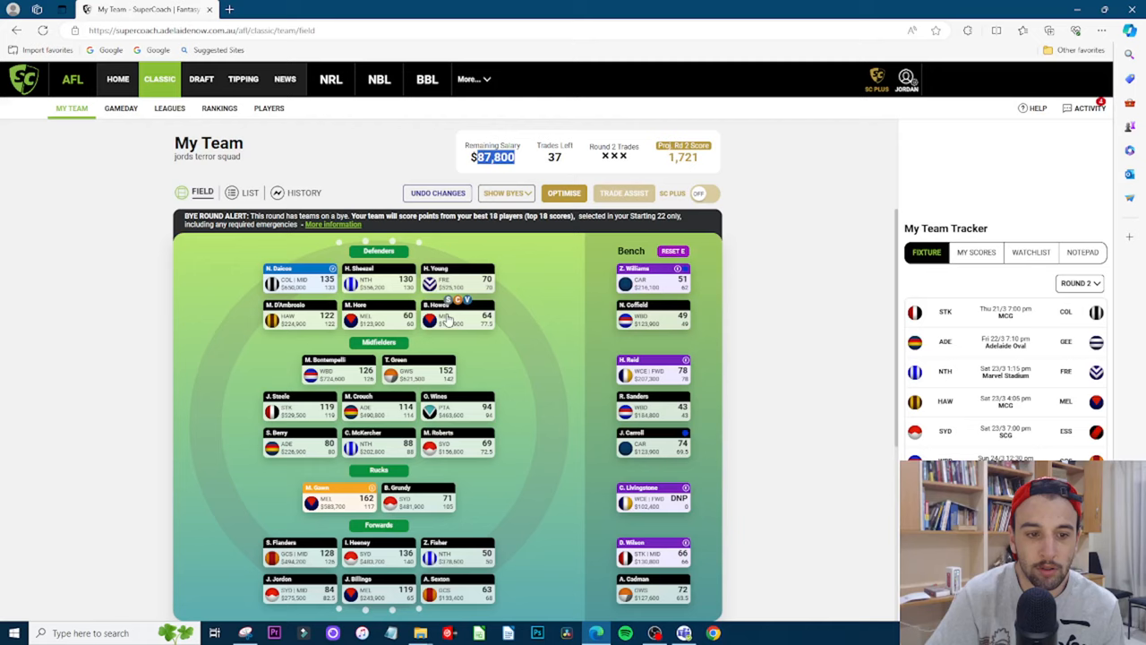
mouse_move(498, 515)
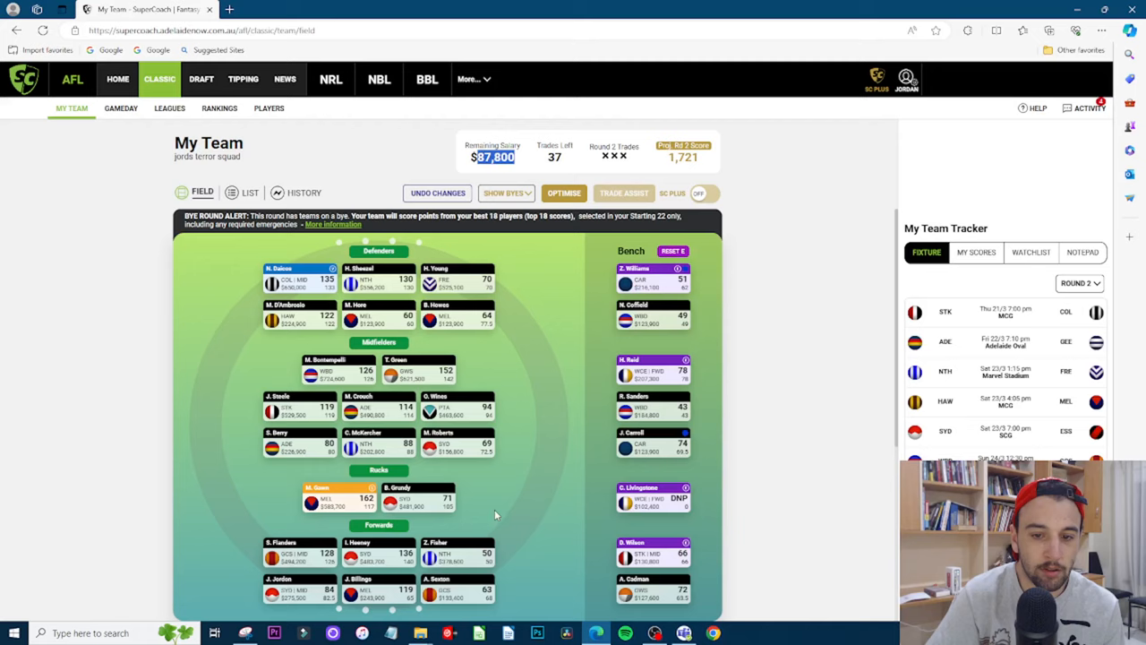